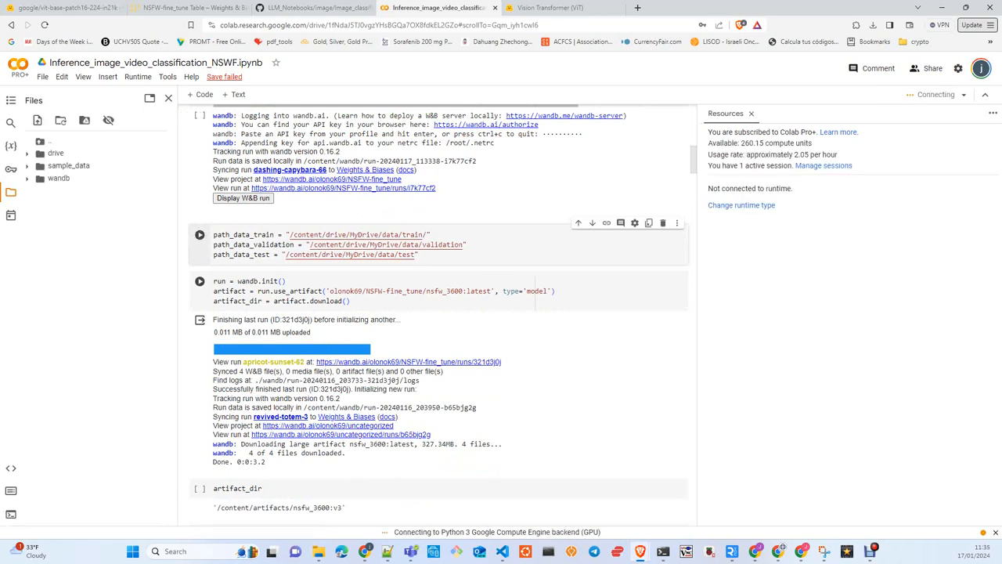
Step: Run the wandb artifact cells and list the nsfw_3600:v3 model files in the sidebar
{"action": "left_click", "coordinate": [200, 281]}
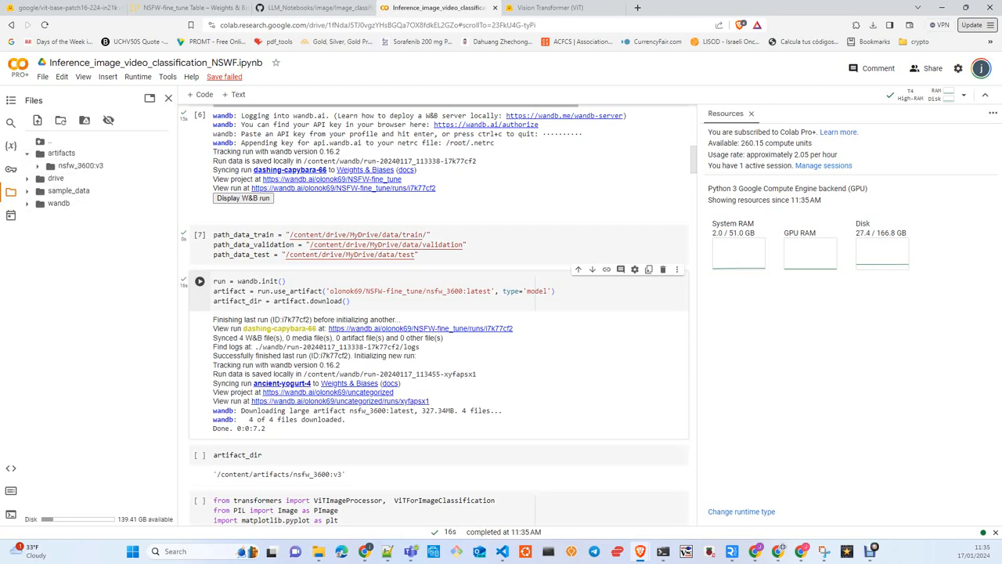
{"action": "left_click", "coordinate": [43, 152]}
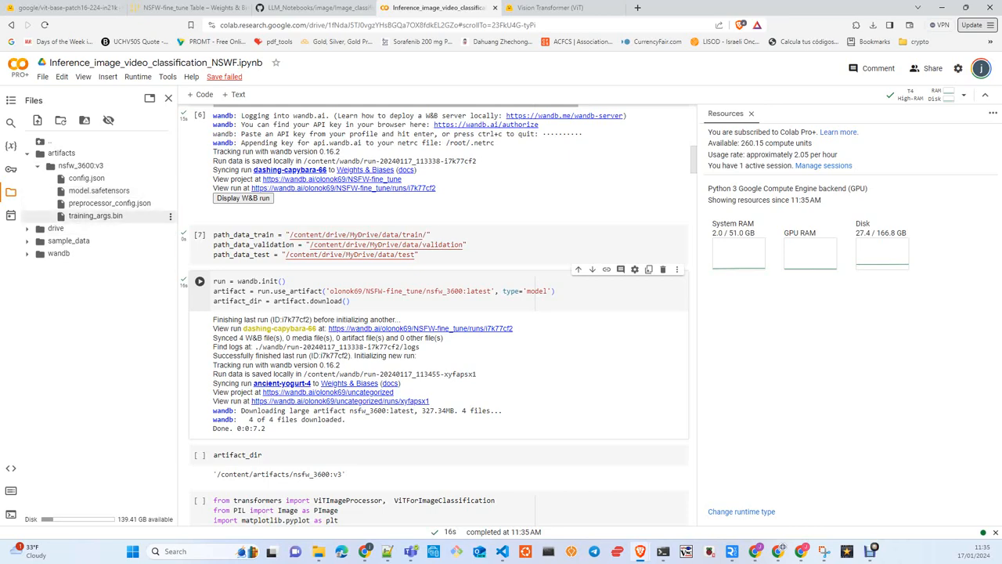
{"action": "scroll", "scroll_direction": "down", "scroll_amount": 3}
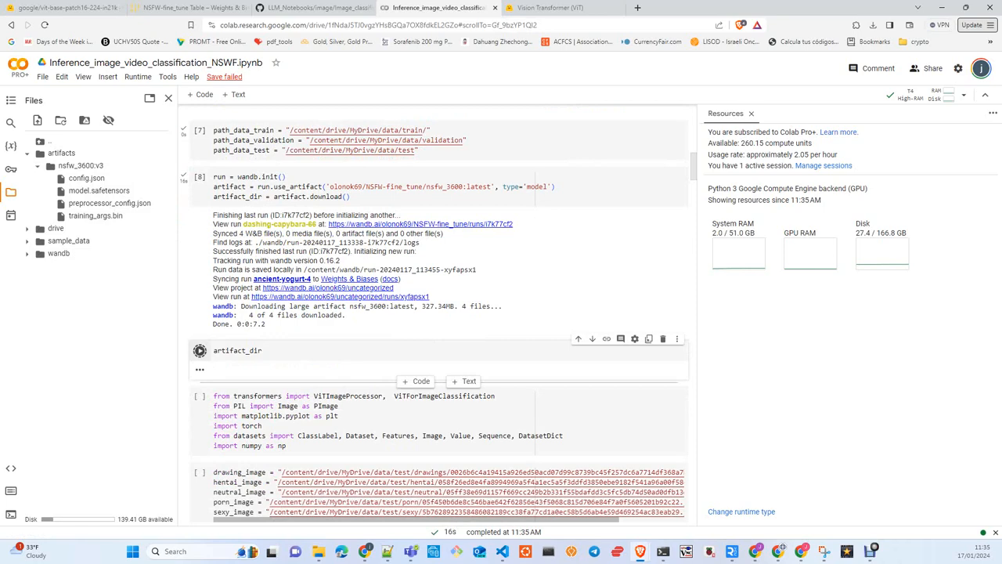
Step: Run the artifact_dir, imports and test-image path cells, then display the drawing image
{"action": "scroll", "scroll_direction": "down", "scroll_amount": 3}
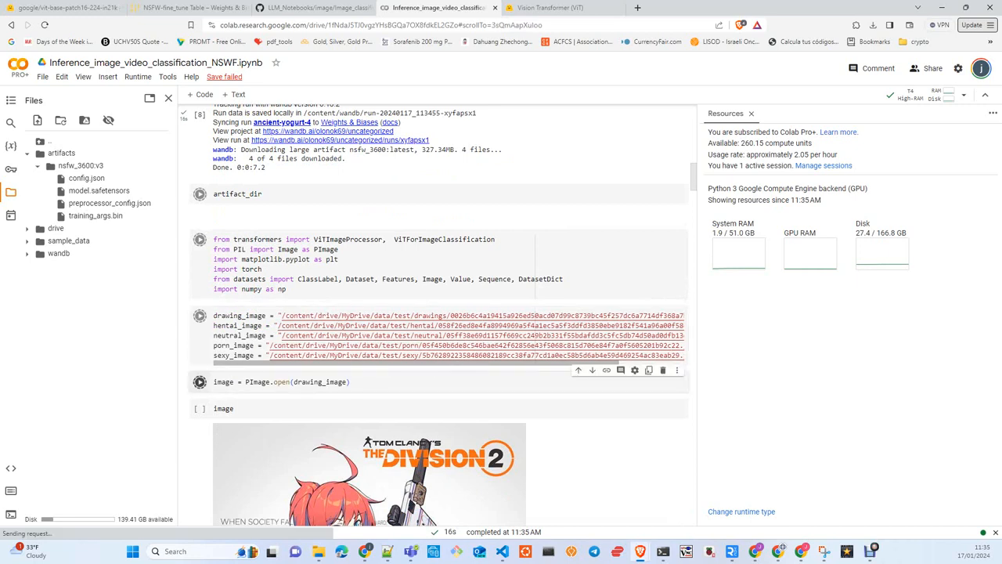
{"action": "left_click", "coordinate": [199, 408]}
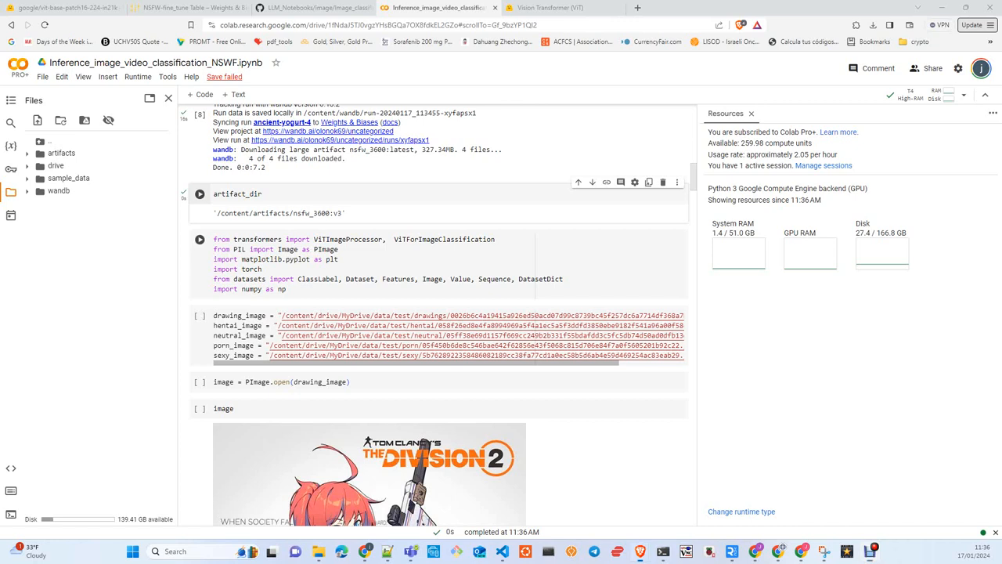
{"action": "left_click", "coordinate": [199, 239]}
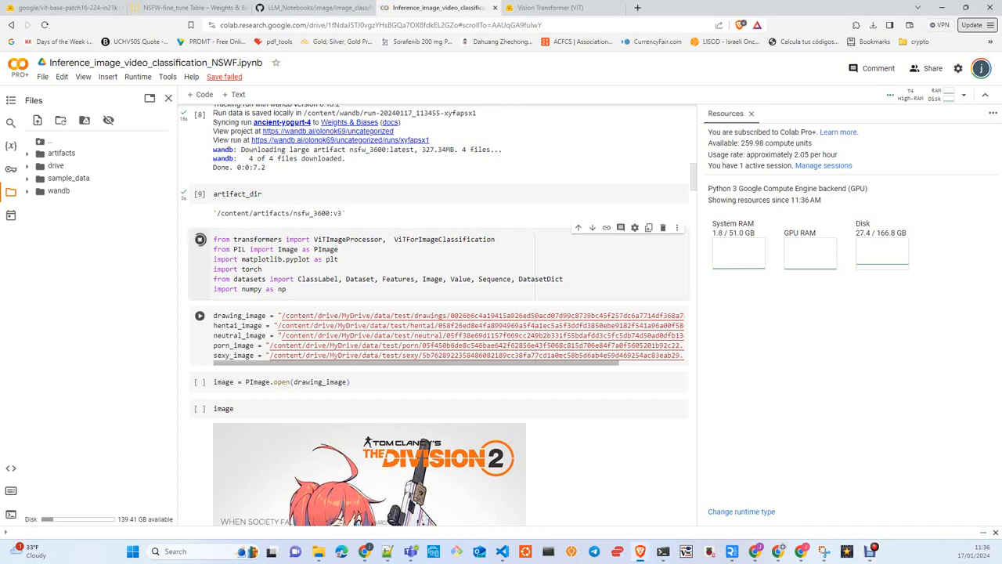
{"action": "left_click", "coordinate": [199, 239]}
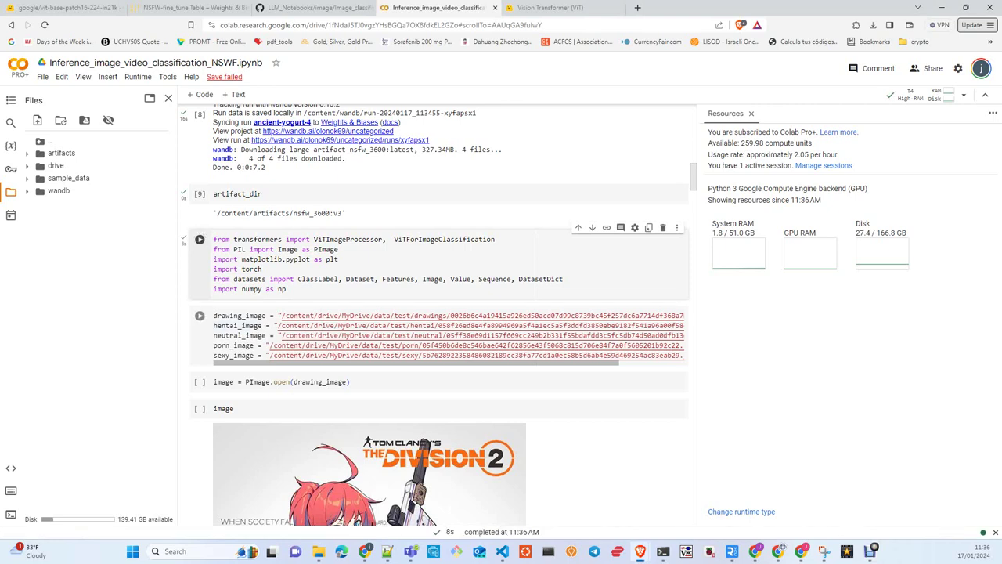
{"action": "left_click", "coordinate": [200, 238]}
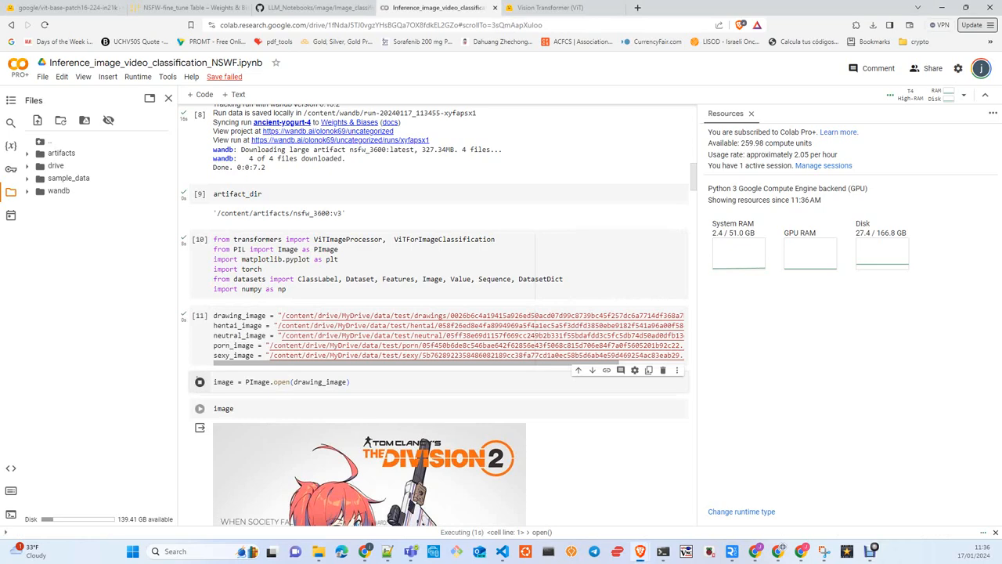
{"action": "scroll", "scroll_direction": "down", "scroll_amount": 3}
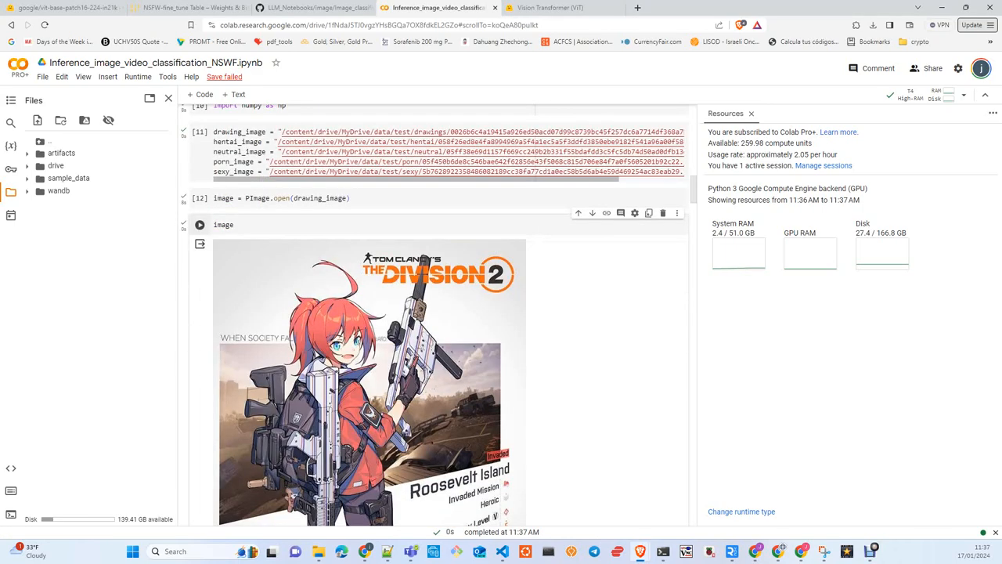
Step: Define the label map and load the fine-tuned ViT processor and model
{"action": "scroll", "scroll_direction": "down", "scroll_amount": 3}
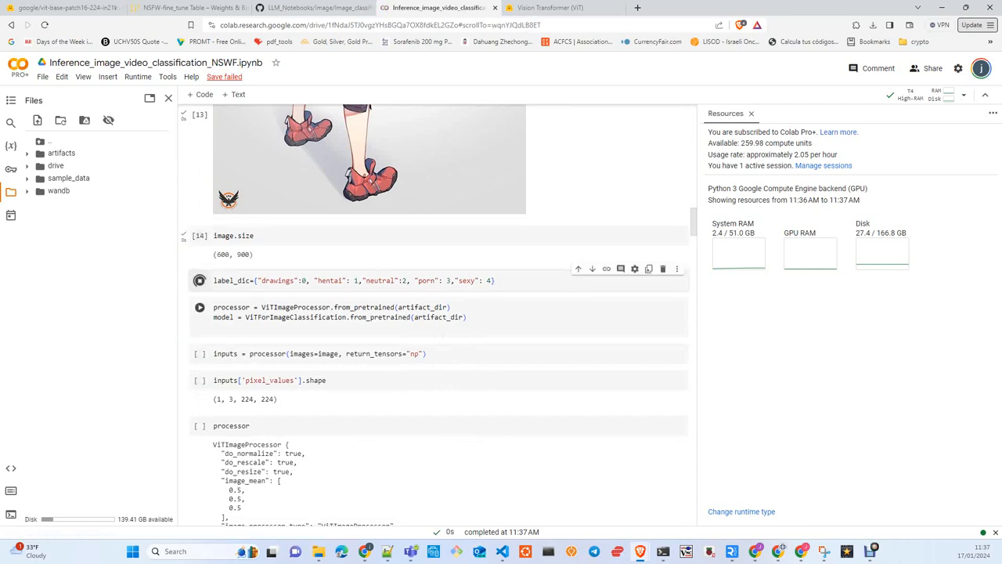
{"action": "left_click", "coordinate": [200, 280]}
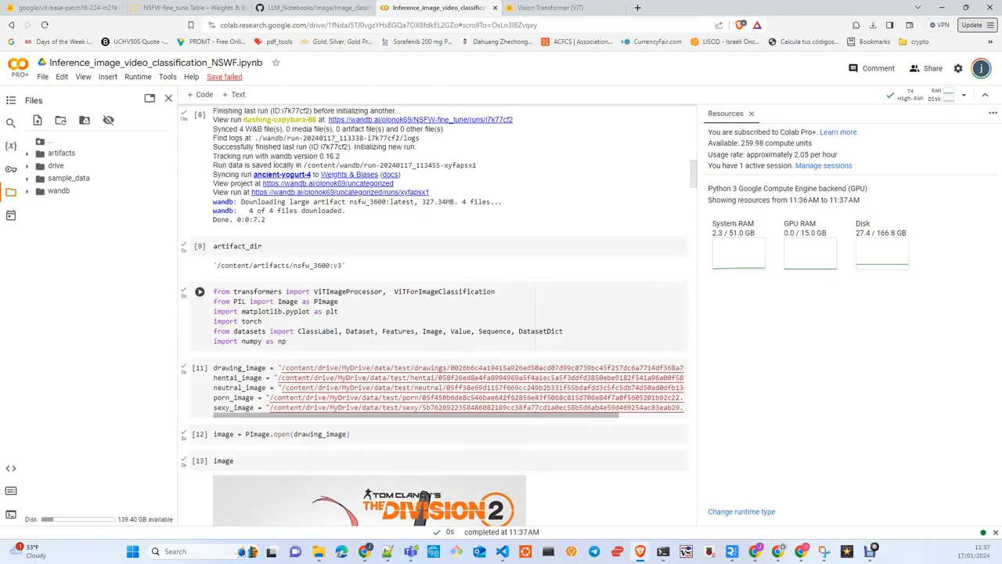
{"action": "scroll", "scroll_direction": "down", "scroll_amount": 3}
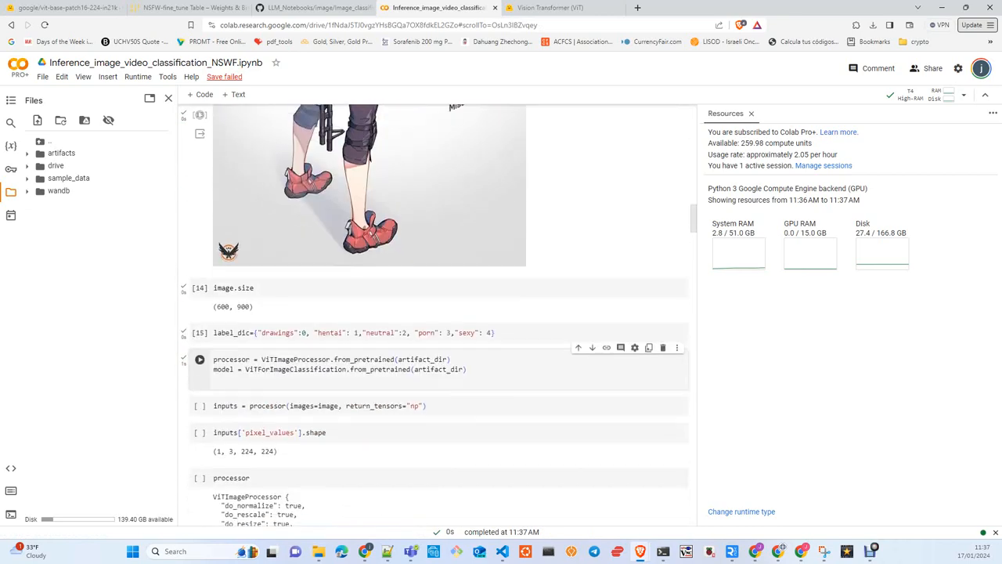
{"action": "scroll", "scroll_direction": "down", "scroll_amount": 3}
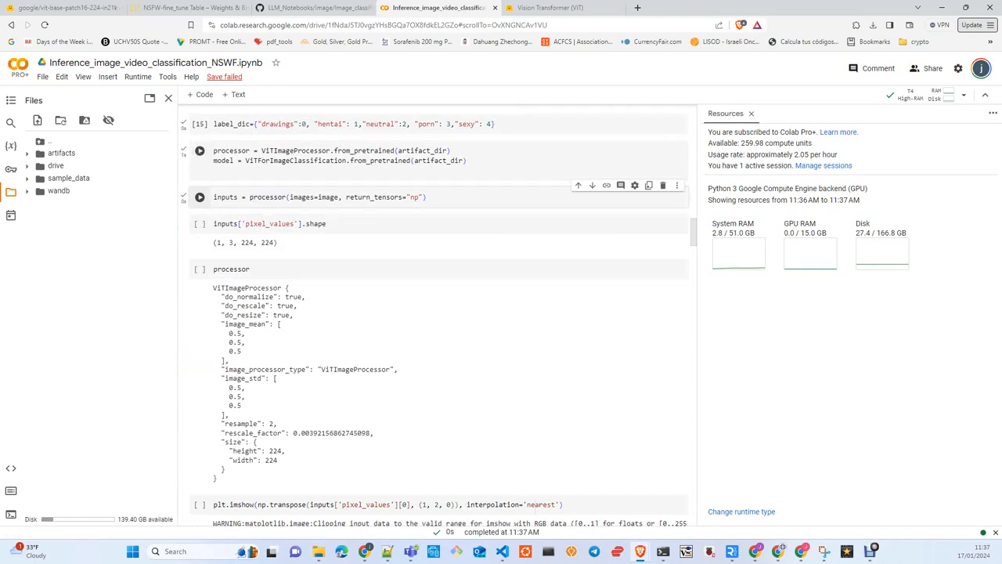
Step: Preprocess the drawing image, confirm shape (1, 3, 224, 224), and plot it
{"action": "left_click", "coordinate": [200, 151]}
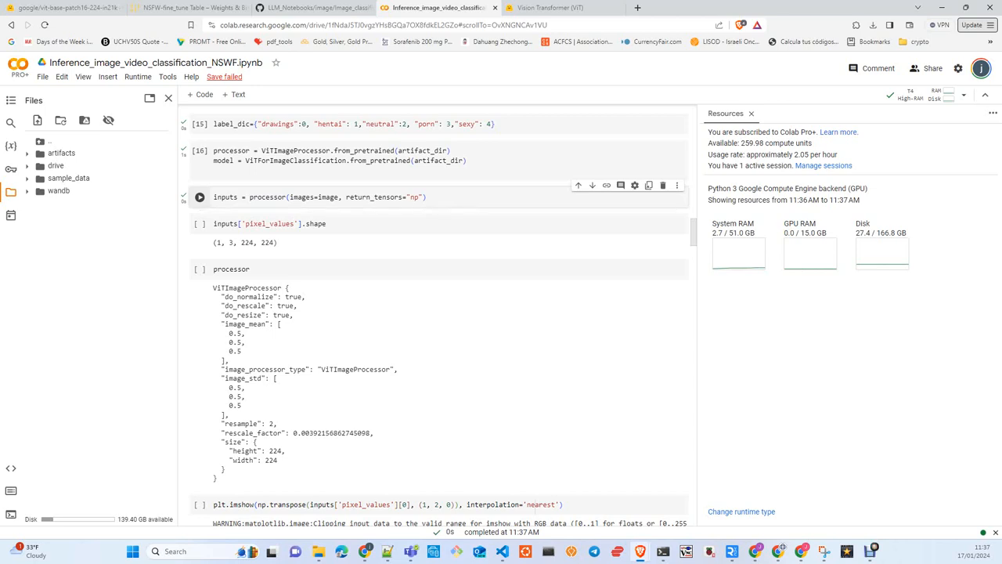
{"action": "left_click", "coordinate": [200, 223]}
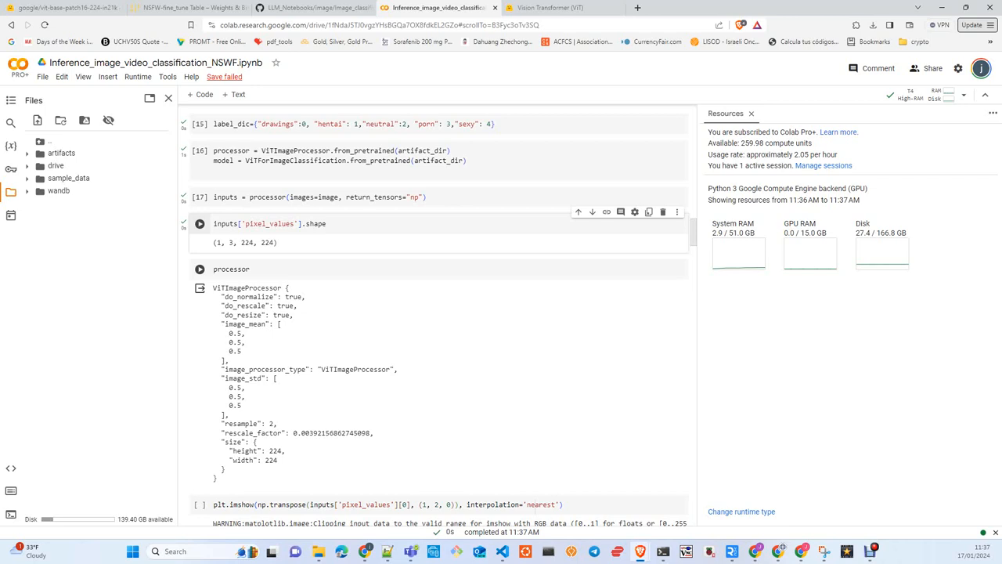
{"action": "scroll", "scroll_direction": "down", "scroll_amount": 3}
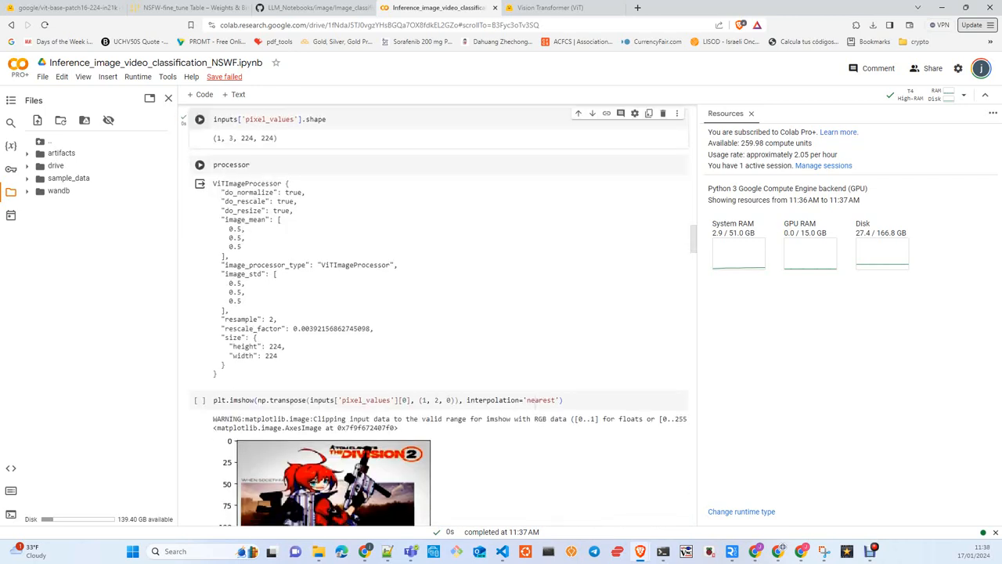
{"action": "left_click", "coordinate": [200, 165]}
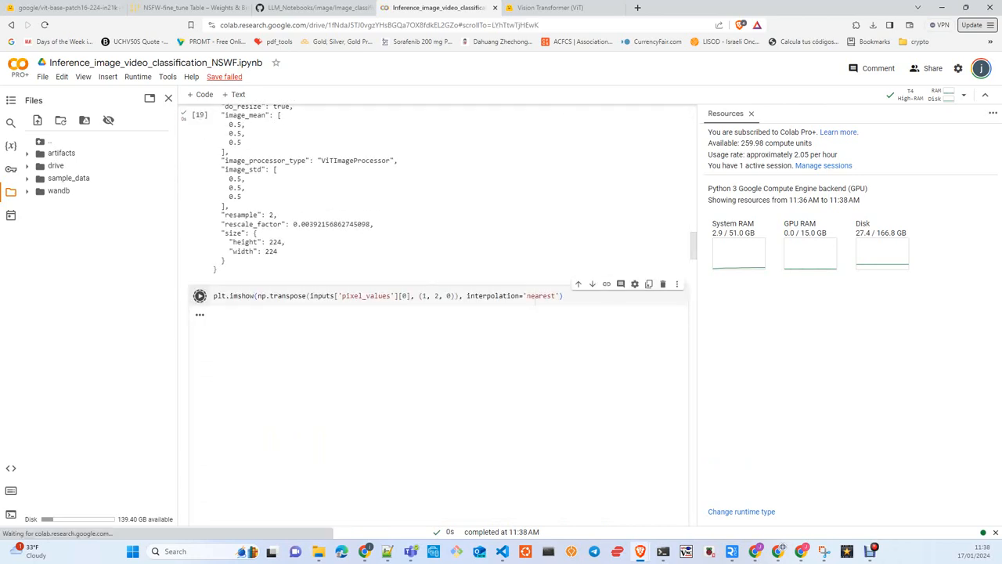
Step: Run the model on the drawing image and print its predicted class
{"action": "left_click", "coordinate": [199, 191]}
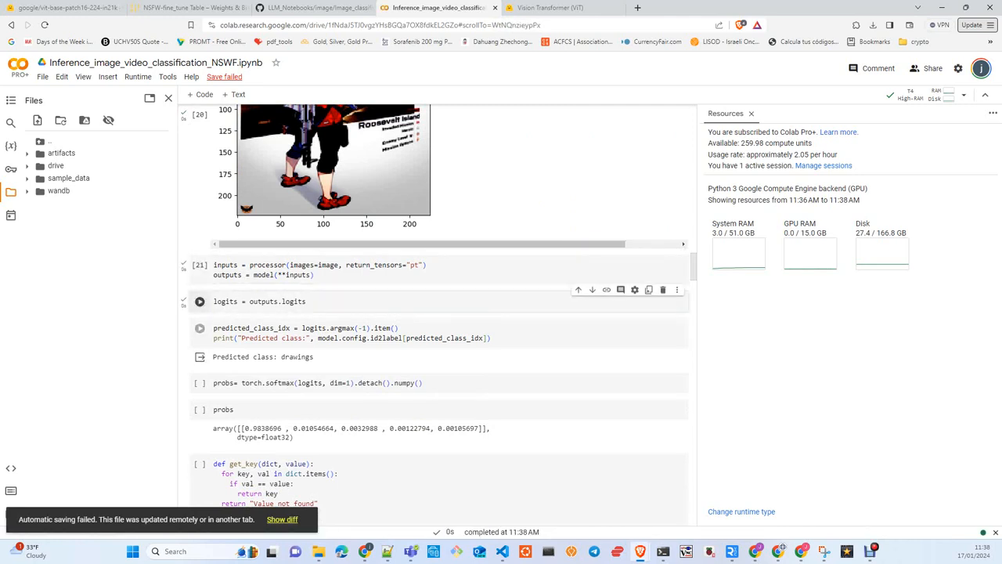
{"action": "left_click", "coordinate": [199, 301]}
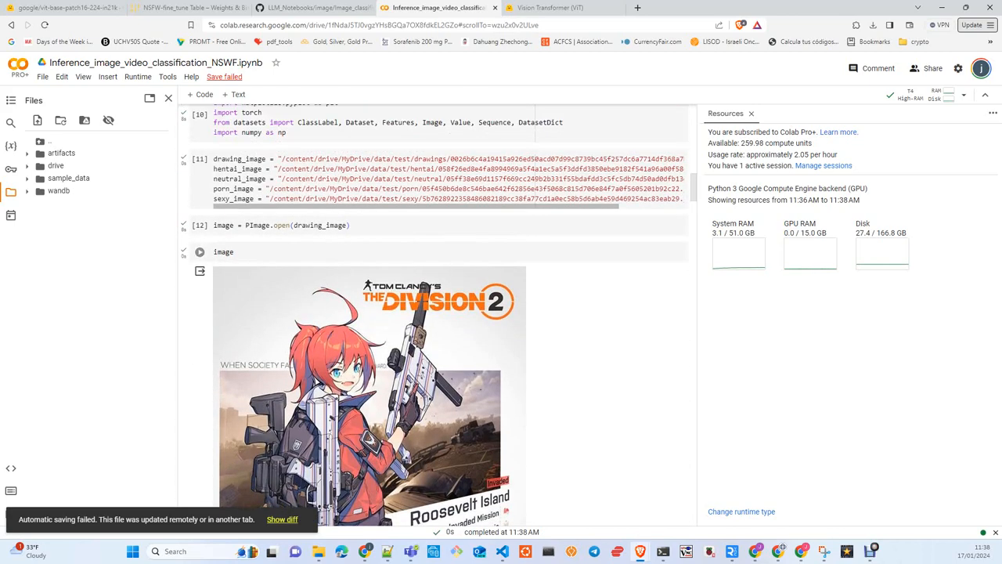
{"action": "scroll", "scroll_direction": "down", "scroll_amount": 3}
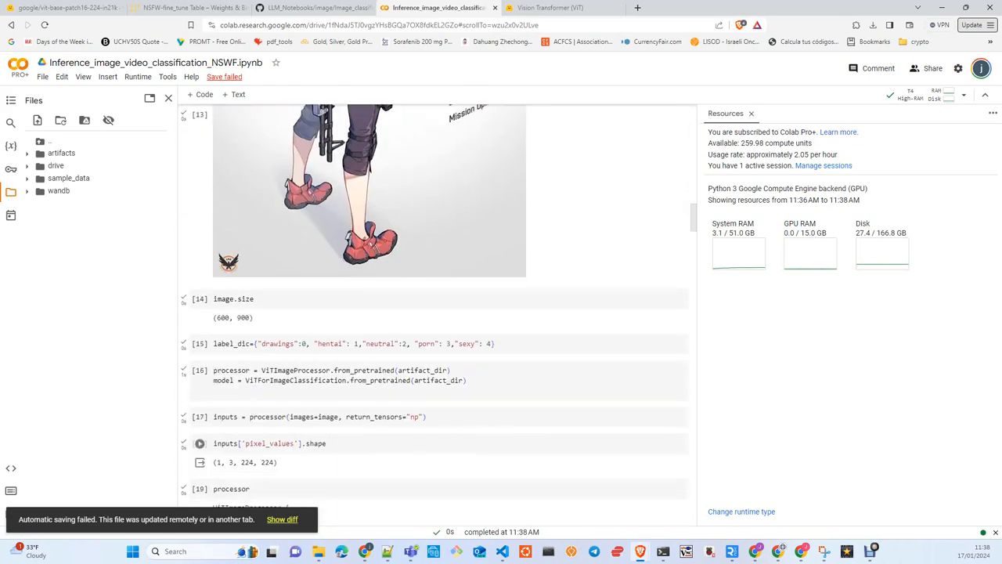
{"action": "scroll", "scroll_direction": "down", "scroll_amount": 3}
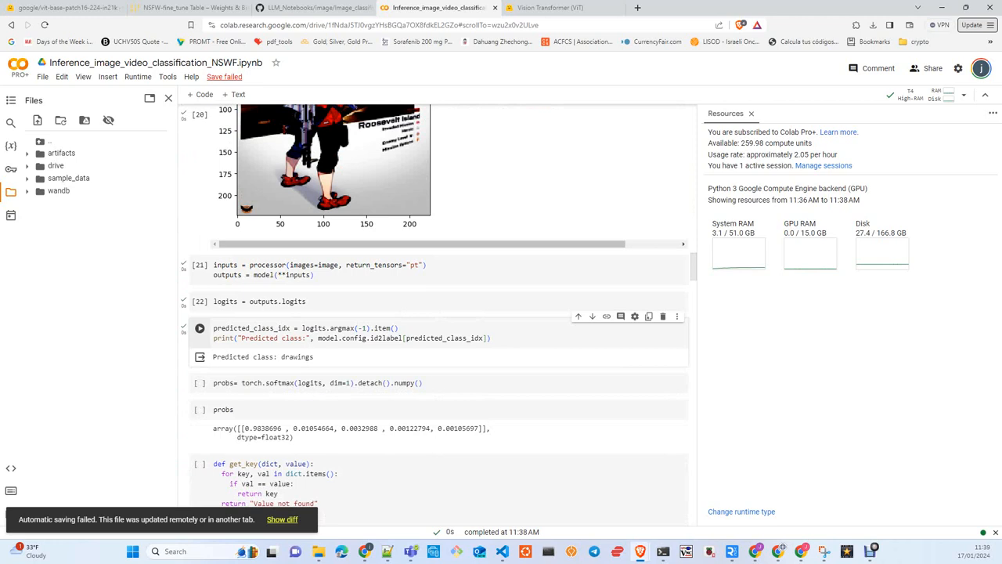
Step: Convert the logits to softmax probabilities and list each label's probability
{"action": "left_click", "coordinate": [221, 328]}
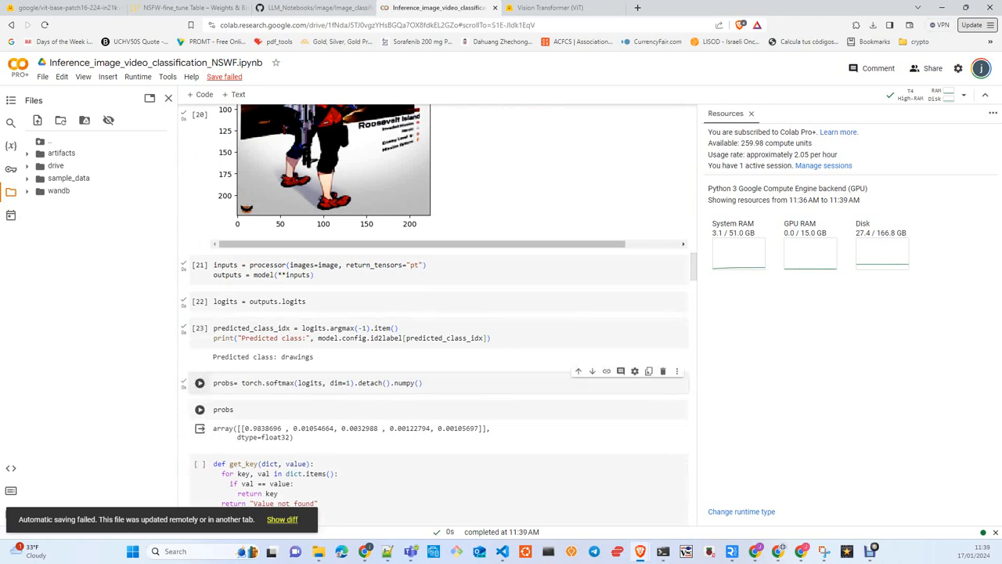
{"action": "left_click", "coordinate": [200, 383]}
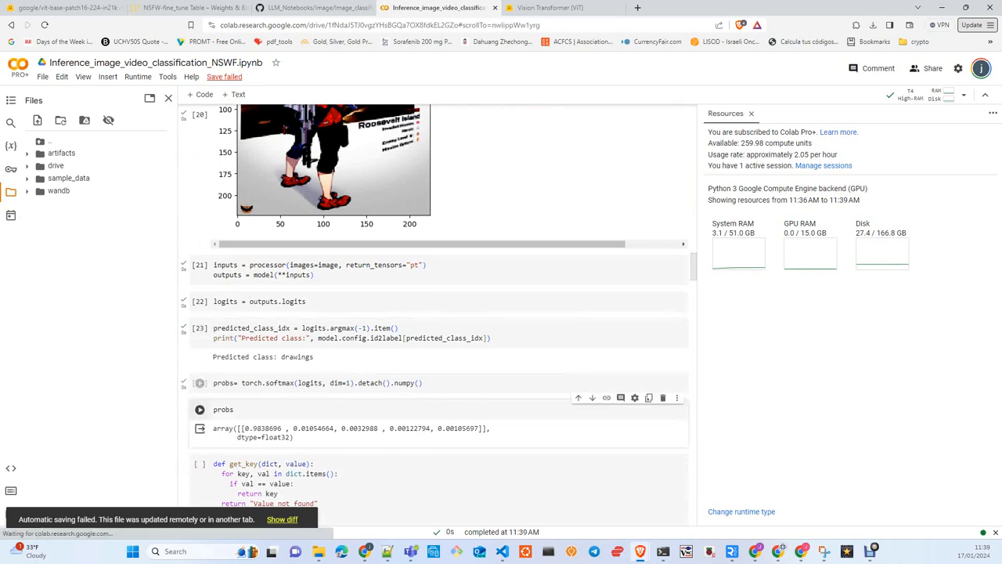
{"action": "scroll", "scroll_direction": "down", "scroll_amount": 3}
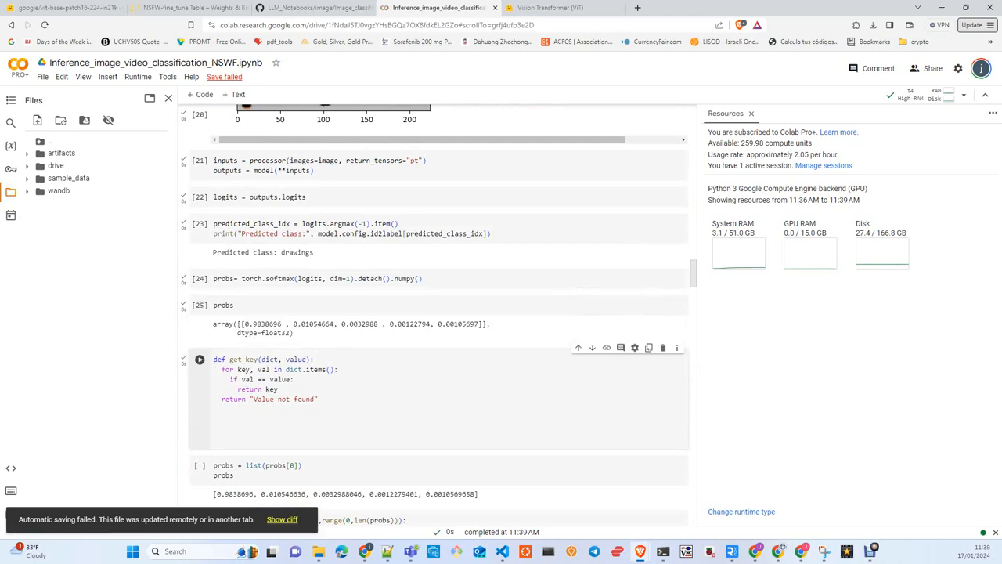
{"action": "left_click", "coordinate": [200, 361]}
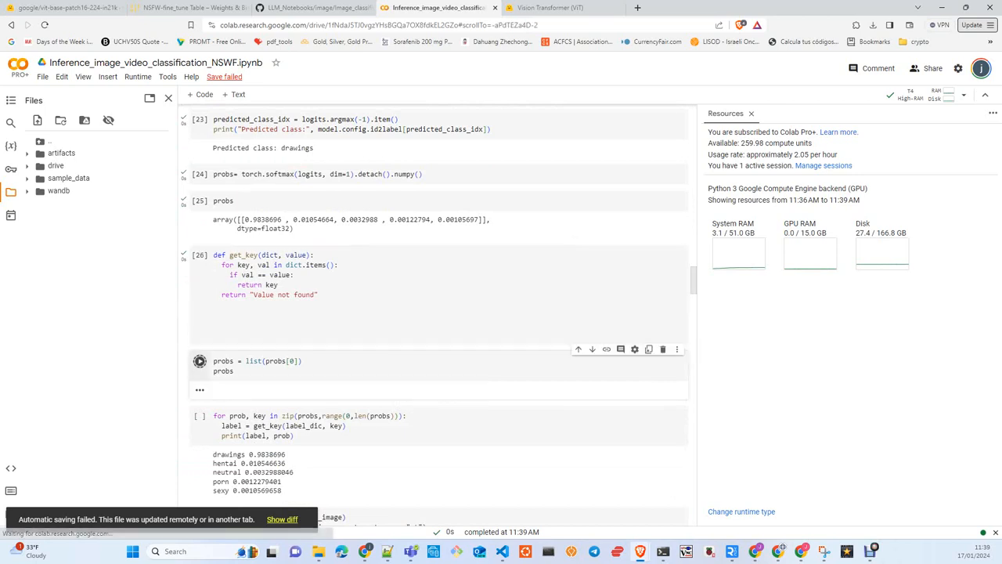
{"action": "left_click", "coordinate": [199, 361]}
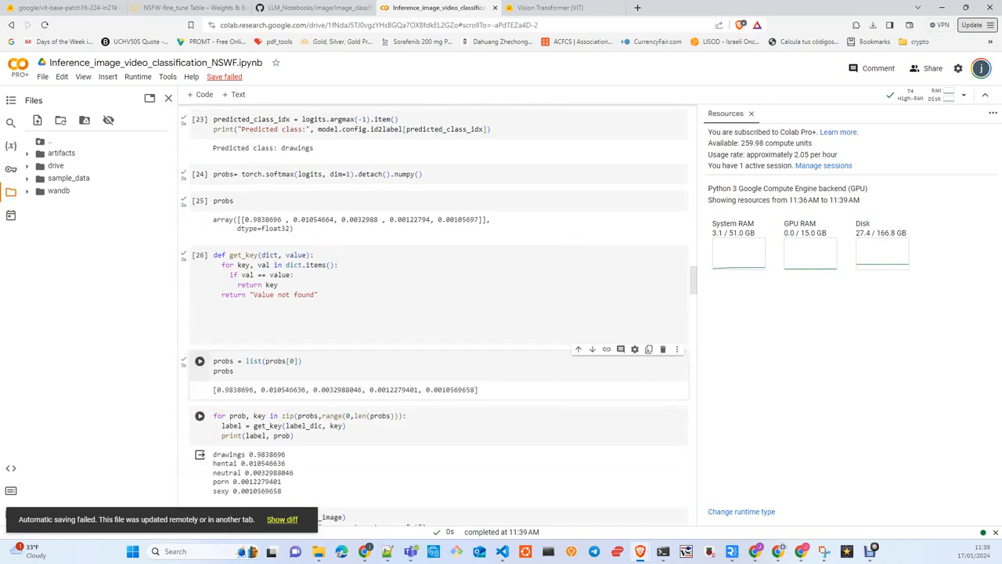
{"action": "scroll", "scroll_direction": "down", "scroll_amount": 3}
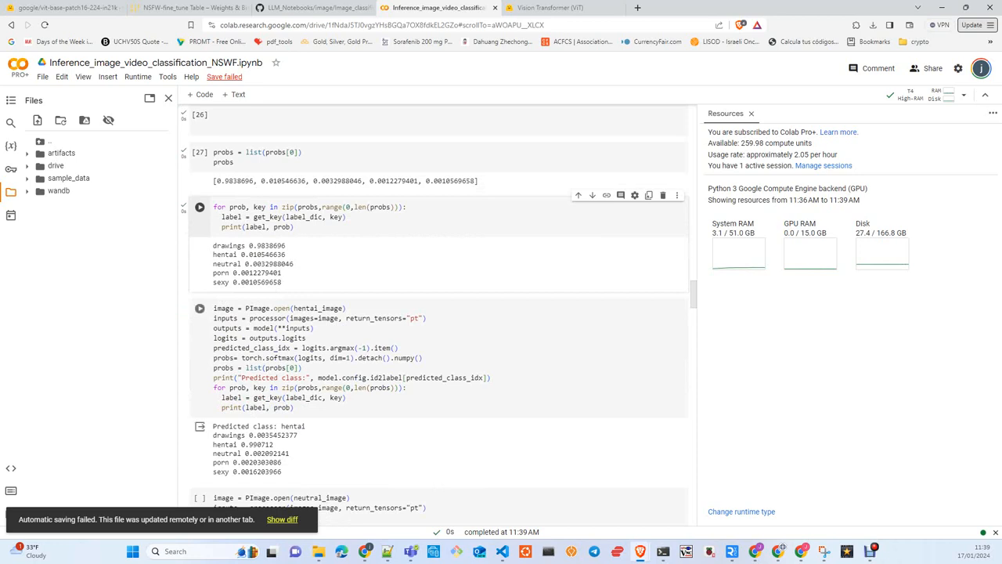
{"action": "mouse_move", "coordinate": [202, 307]}
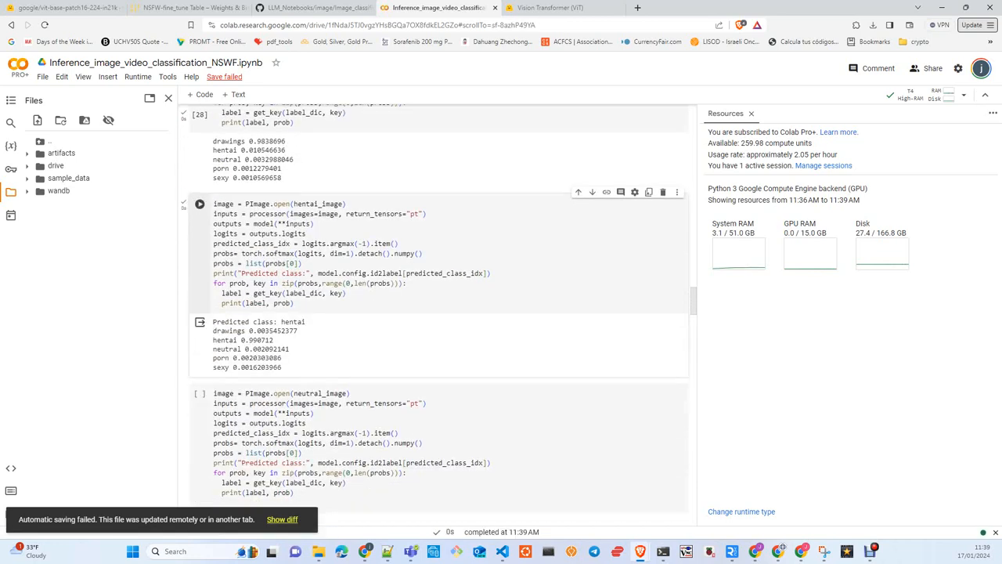
Step: Classify the hentai, neutral, porn and drawing test images, then run the video-inference imports
{"action": "triple_click", "coordinate": [258, 322]}
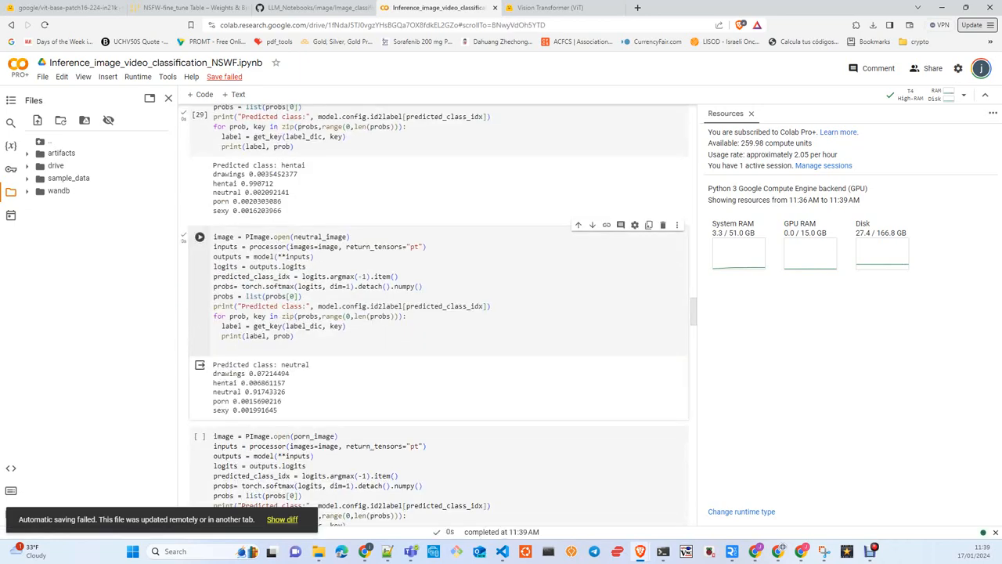
{"action": "double_click", "coordinate": [294, 364]}
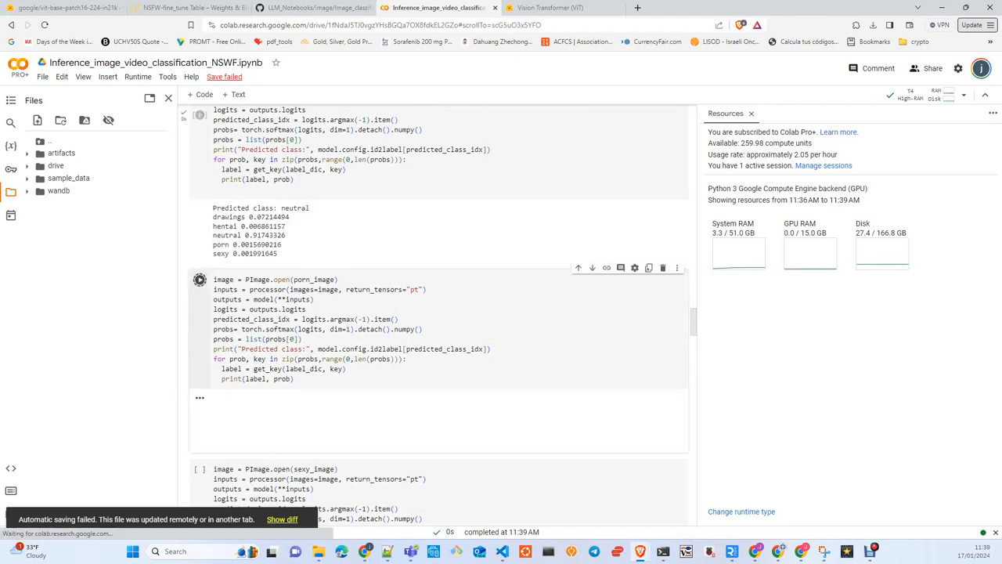
{"action": "left_click", "coordinate": [199, 279]}
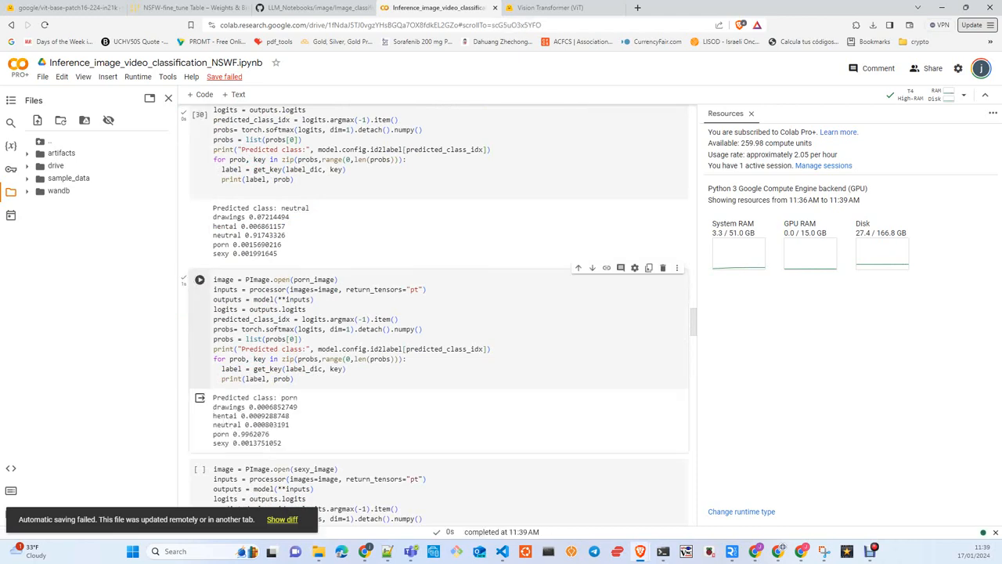
{"action": "double_click", "coordinate": [289, 397]}
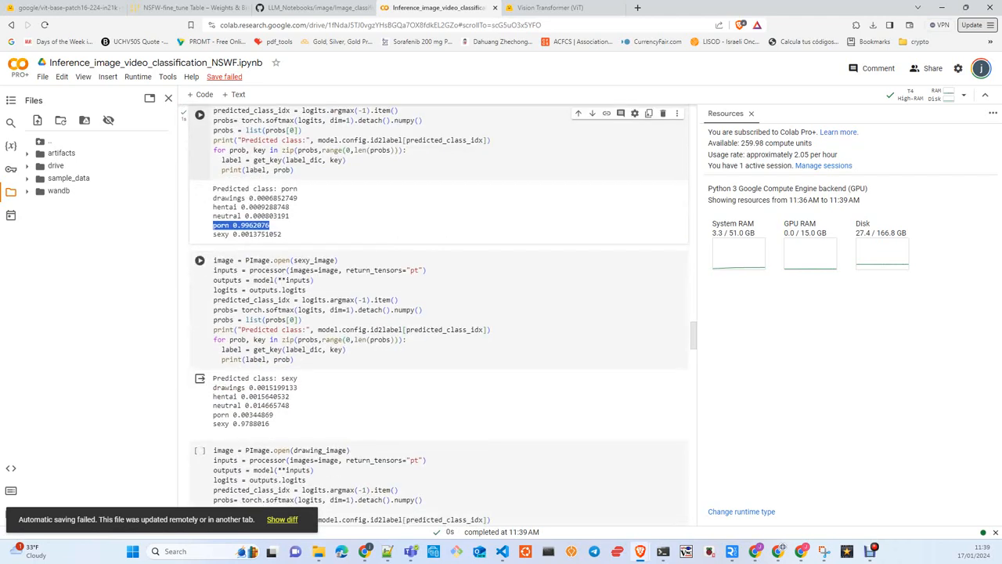
{"action": "left_click", "coordinate": [200, 260]}
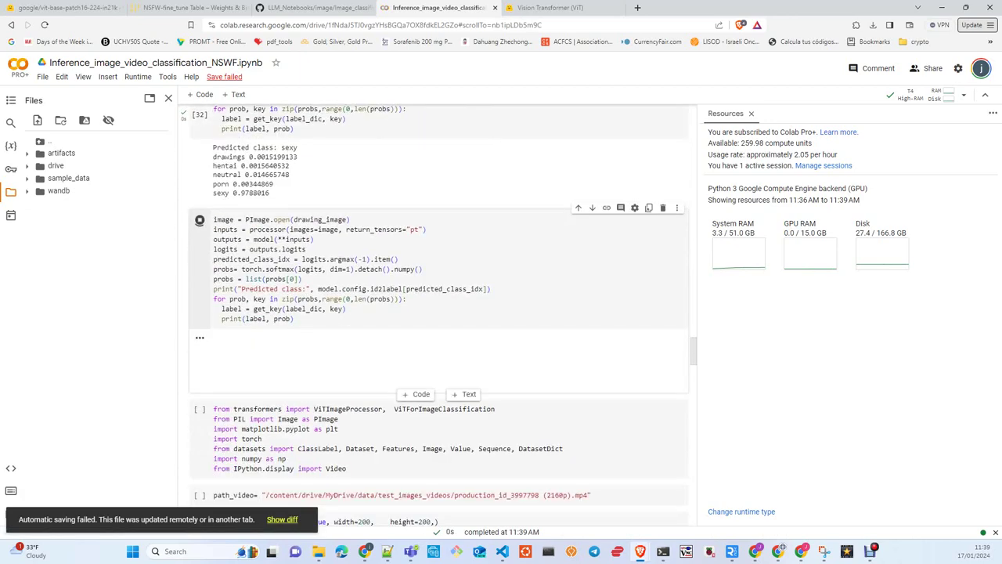
{"action": "left_click", "coordinate": [200, 189]}
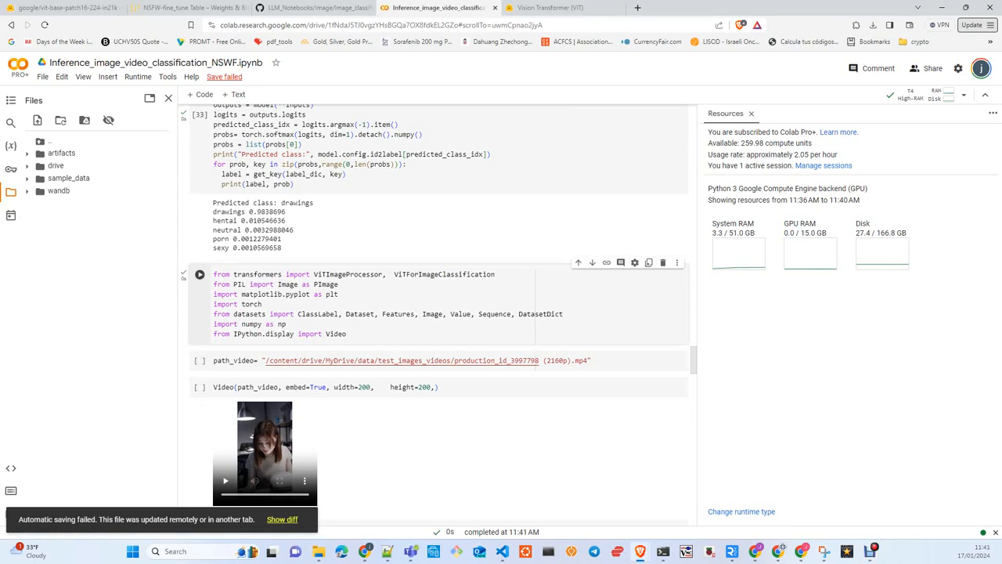
Step: Set the test video path and move down to the video embed cell
{"action": "left_click", "coordinate": [198, 274]}
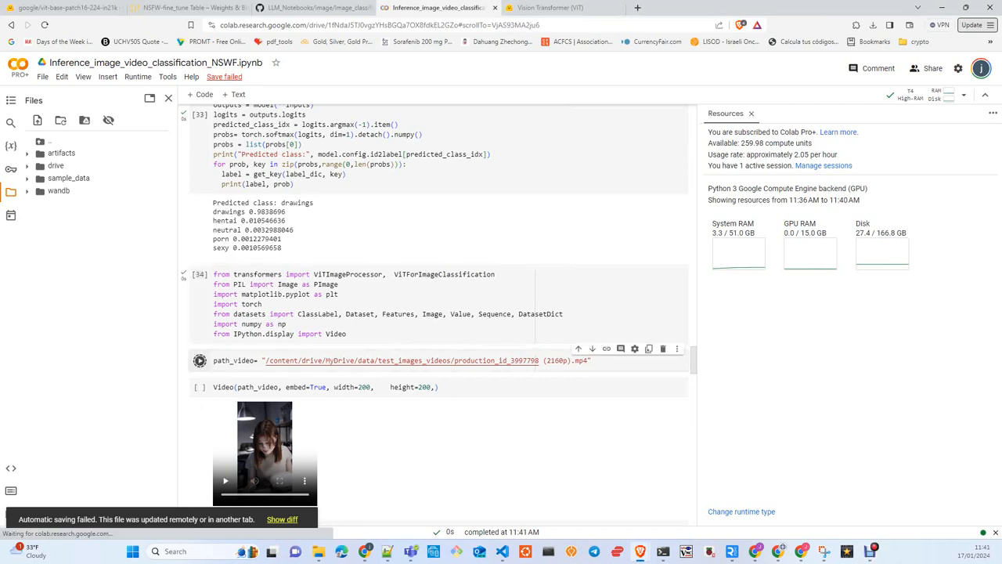
{"action": "scroll", "scroll_direction": "down", "scroll_amount": 3}
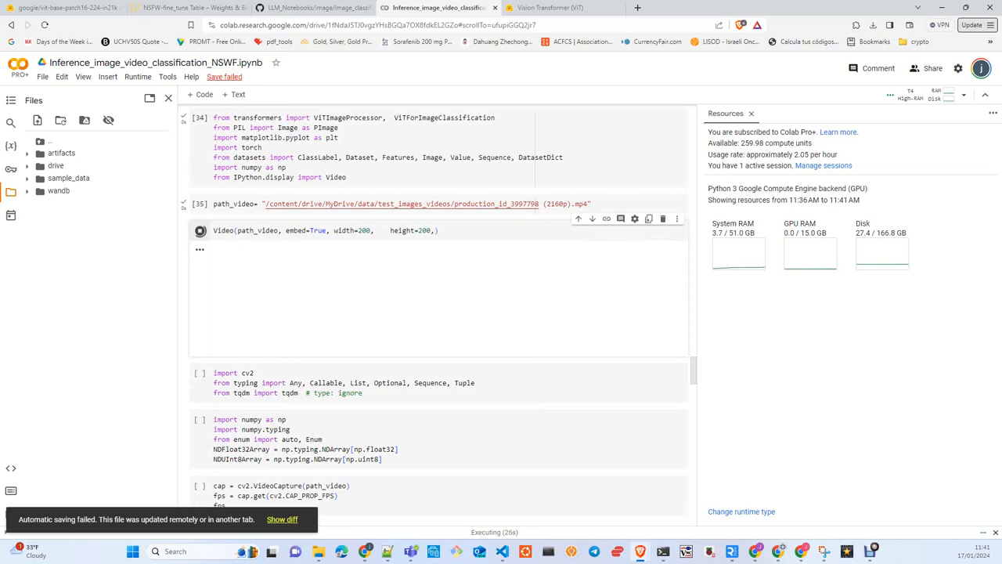
{"action": "mouse_move", "coordinate": [200, 372]}
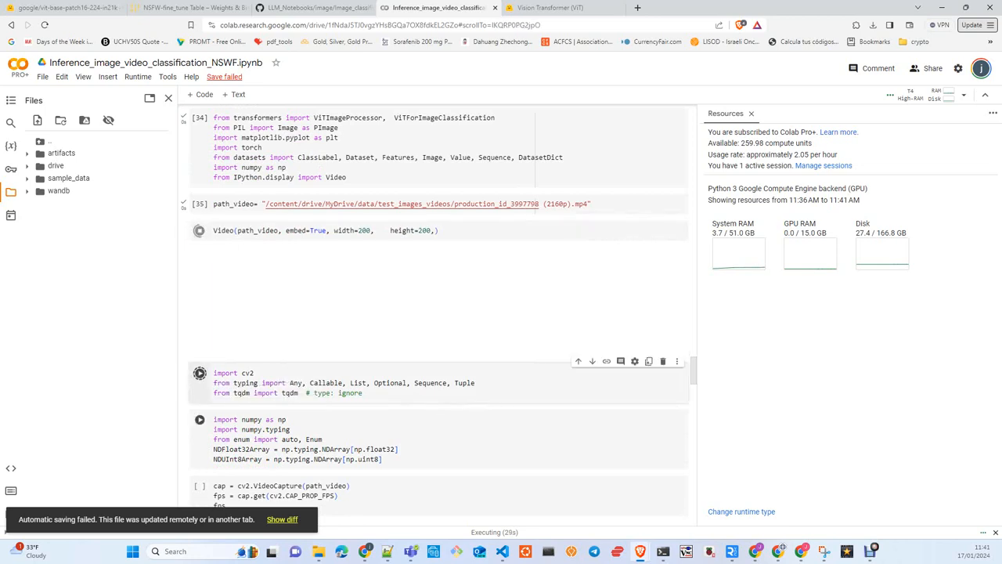
{"action": "scroll", "scroll_direction": "down", "scroll_amount": 3}
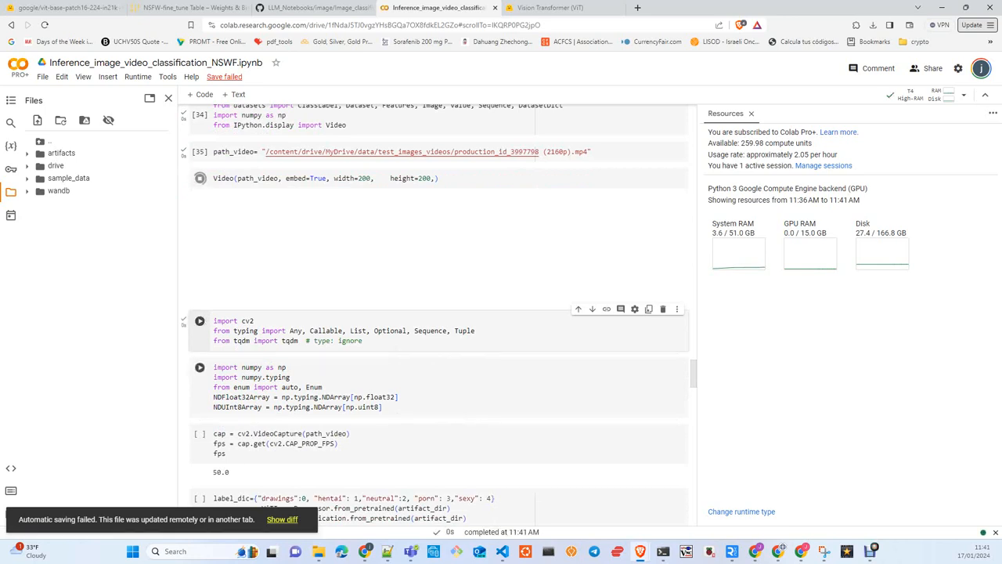
Step: Run the OpenCV, typing and numpy cells, then read the video's 50 fps frame rate
{"action": "left_click", "coordinate": [201, 177]}
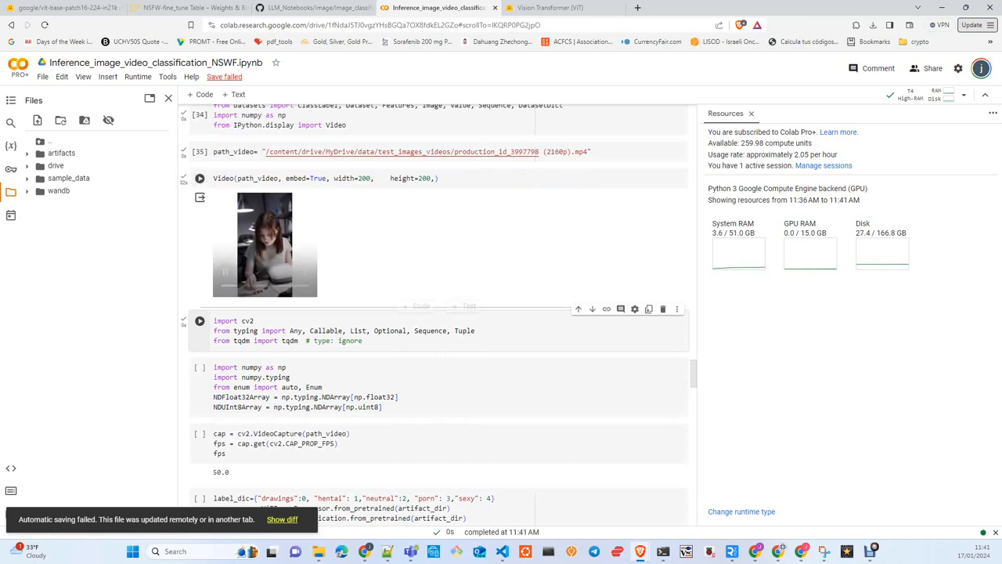
{"action": "left_click", "coordinate": [199, 178]}
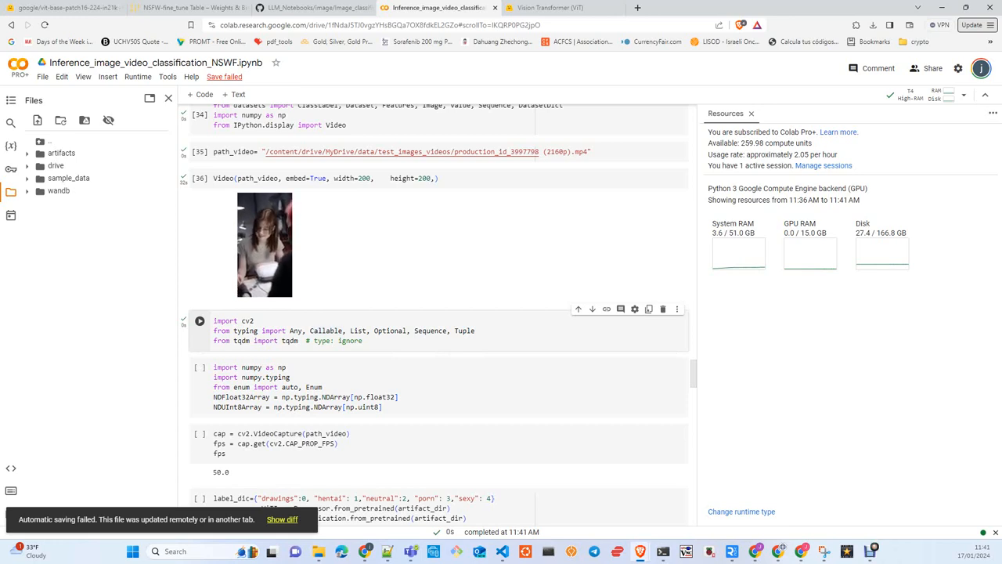
{"action": "left_click", "coordinate": [264, 245]}
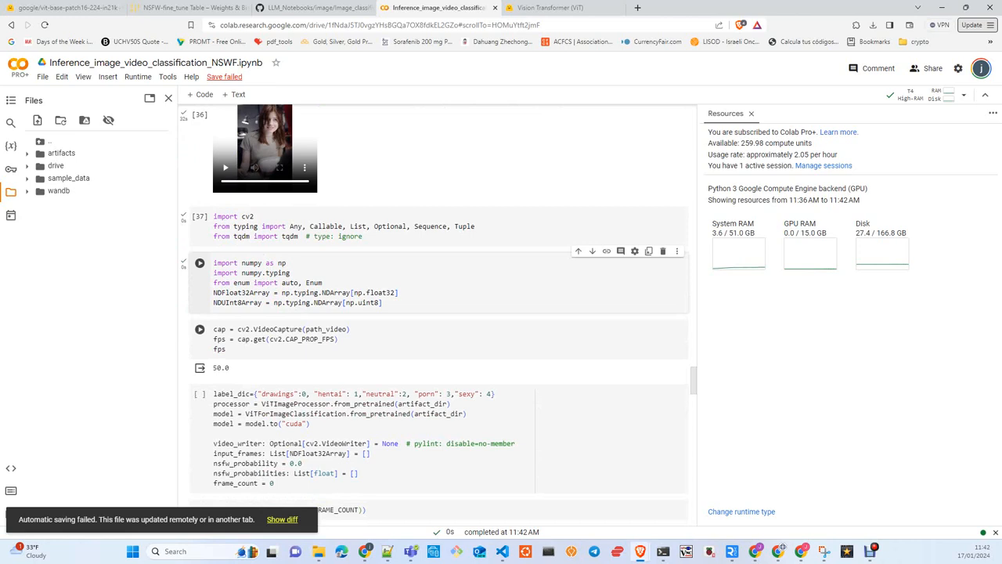
{"action": "left_click", "coordinate": [200, 263]}
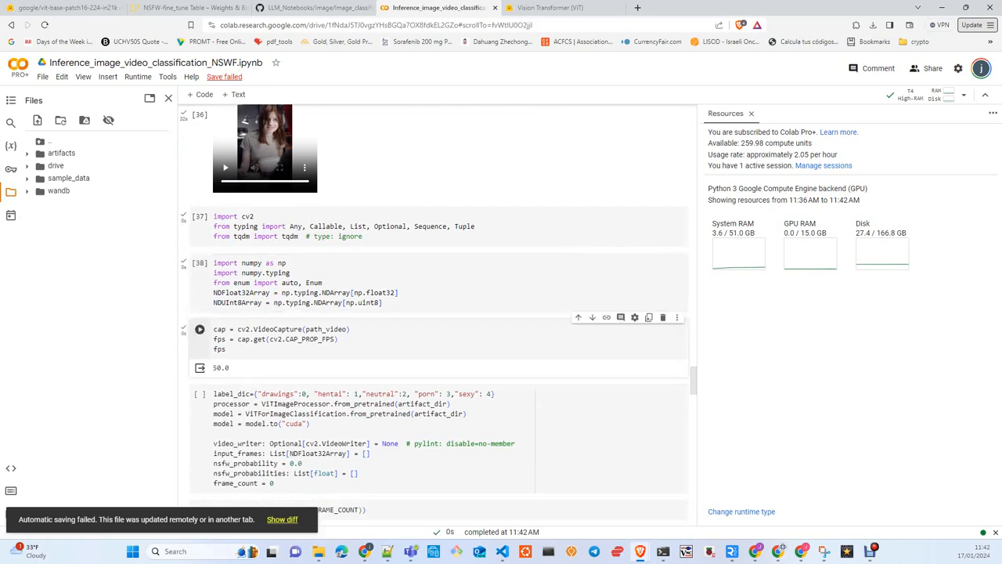
{"action": "double_click", "coordinate": [276, 329]}
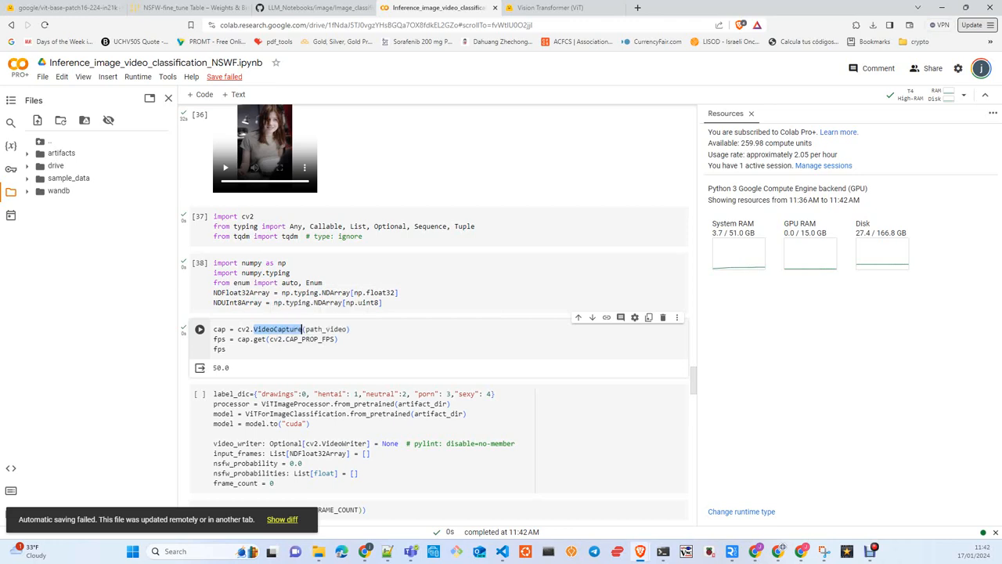
{"action": "scroll", "scroll_direction": "down", "scroll_amount": 3}
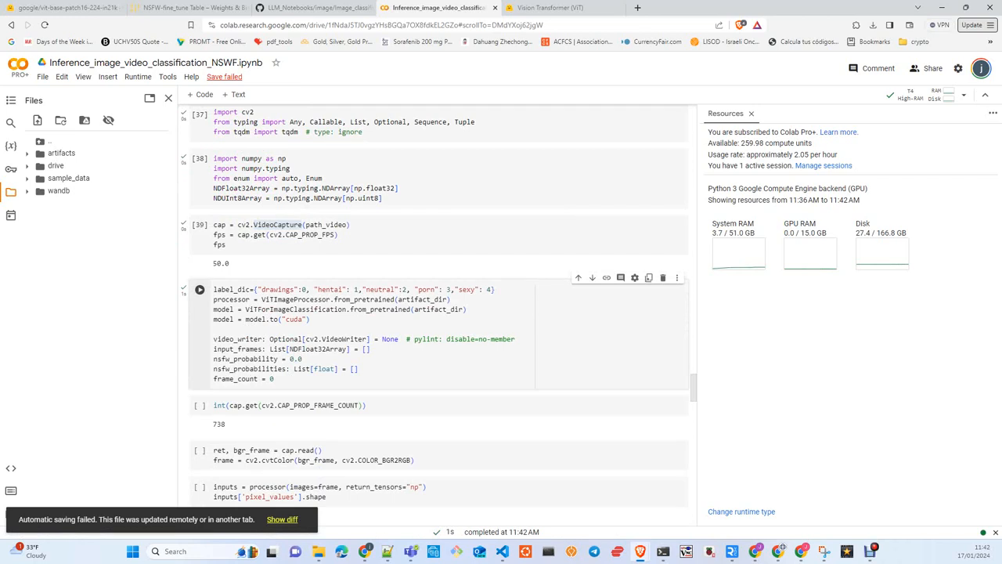
Step: Scroll down through the label map, GPU ViT model and frame-count cells
{"action": "scroll", "scroll_direction": "down", "scroll_amount": 3}
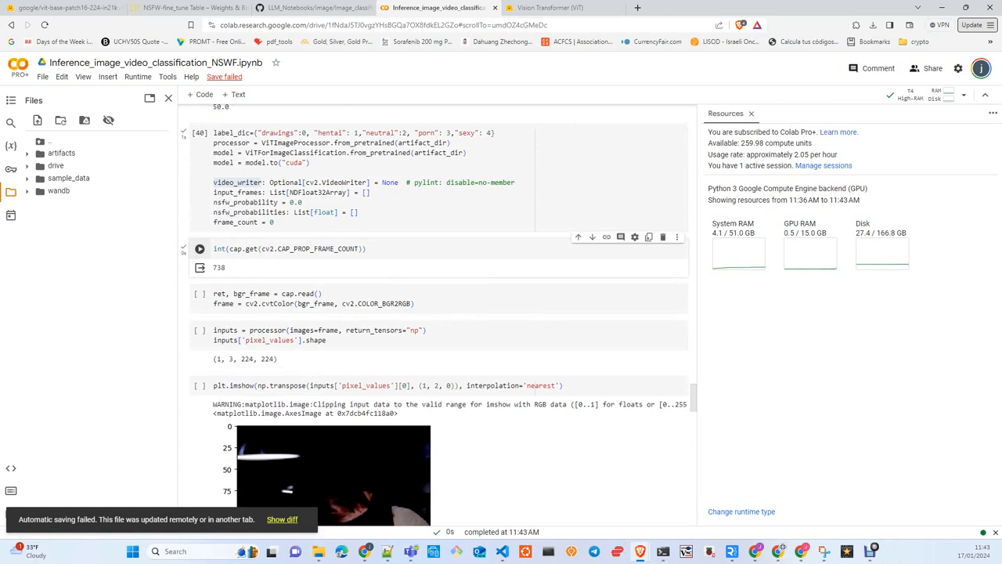
{"action": "scroll", "scroll_direction": "down", "scroll_amount": 3}
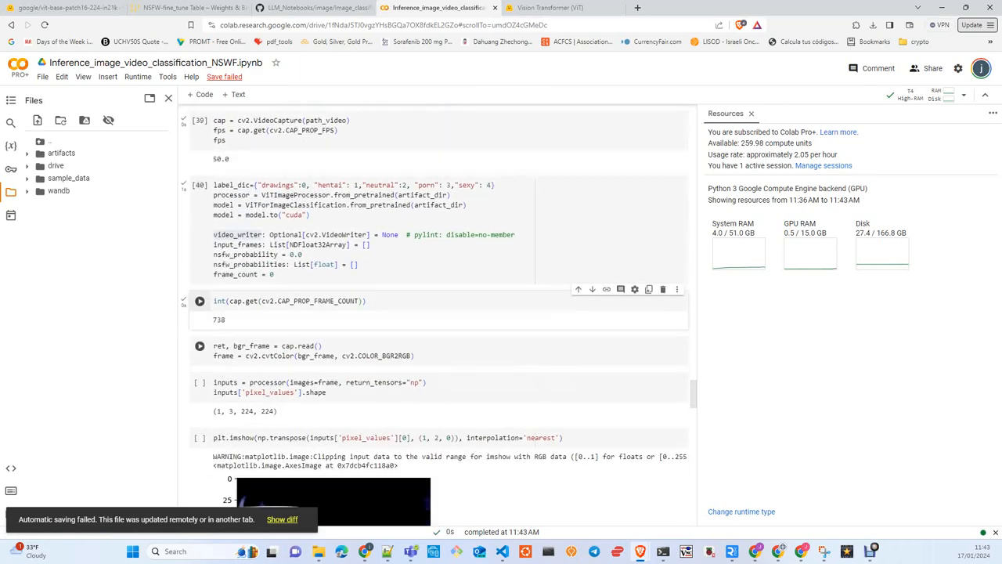
Step: Scroll to the frame-count cell showing 738 frames
{"action": "scroll", "scroll_direction": "down", "scroll_amount": 3}
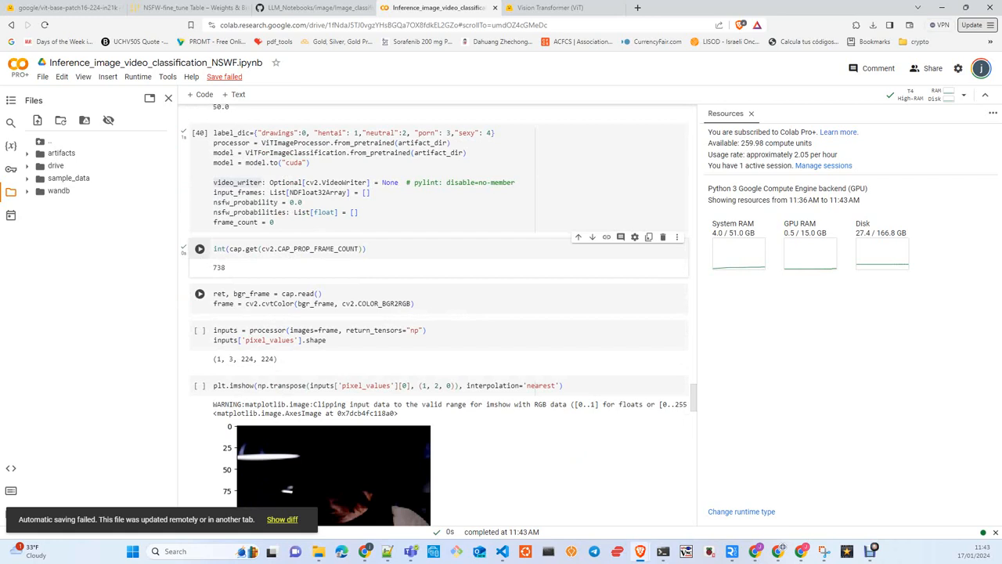
{"action": "mouse_move", "coordinate": [251, 293]}
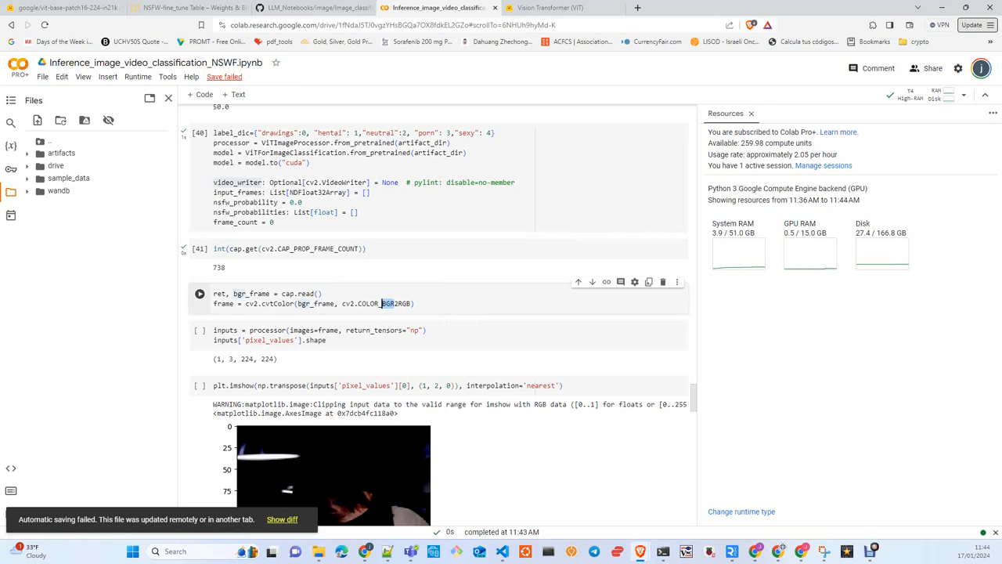
{"action": "mouse_move", "coordinate": [387, 303]}
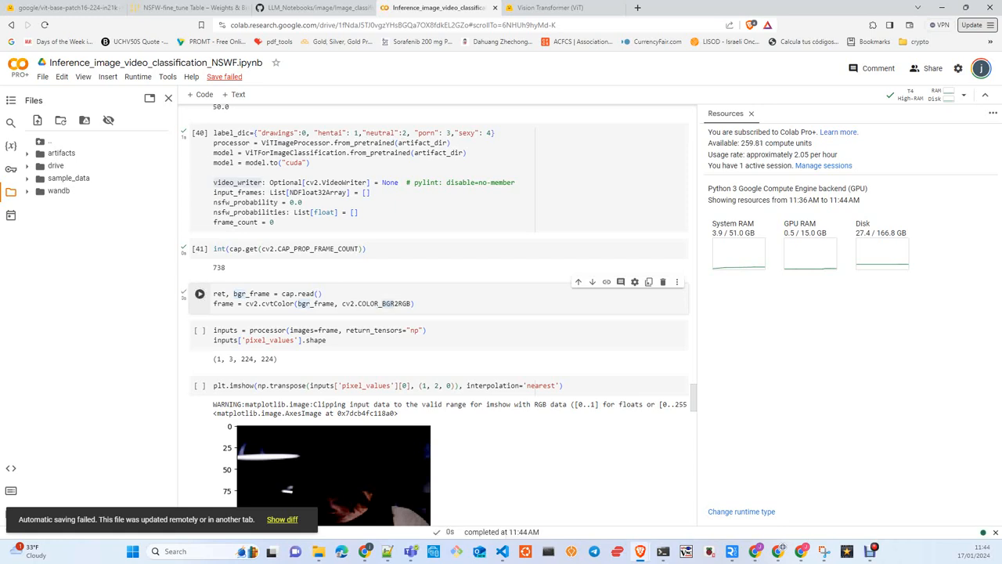
Step: Scroll through the frame read, 224×224 preprocessing and frame plot cells
{"action": "scroll", "scroll_direction": "down", "scroll_amount": 3}
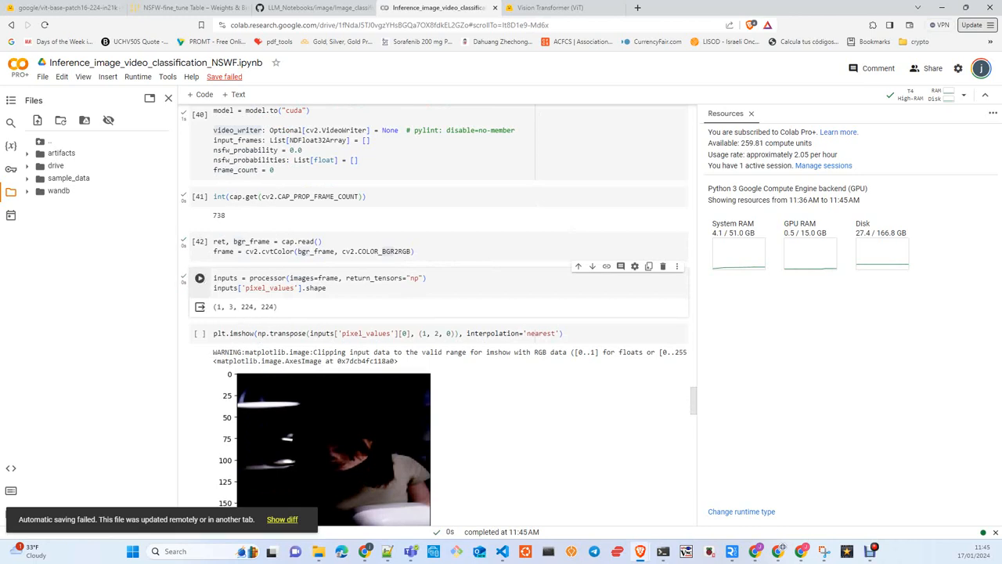
{"action": "scroll", "scroll_direction": "down", "scroll_amount": 3}
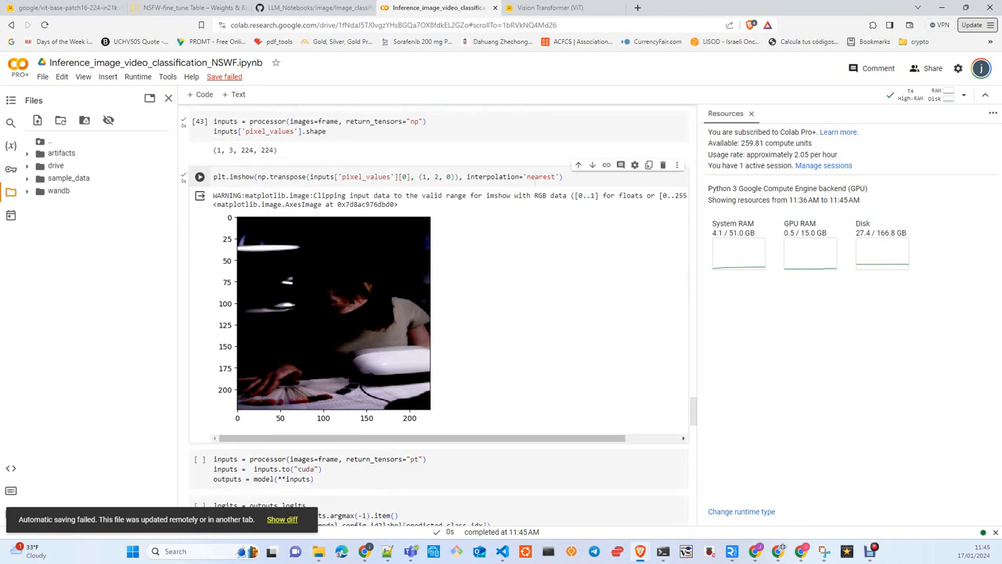
{"action": "scroll", "scroll_direction": "down", "scroll_amount": 3}
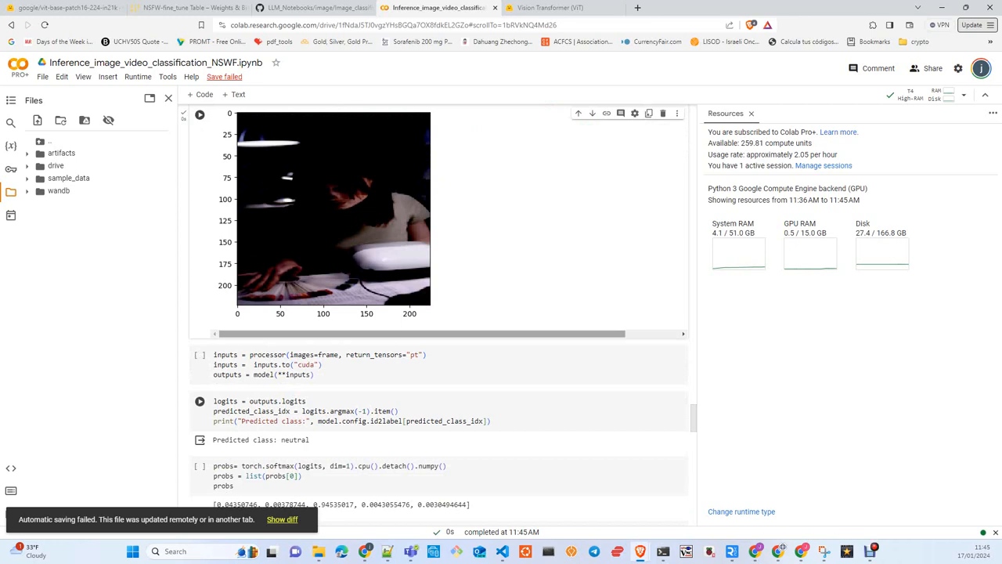
Step: Run the model on the preprocessed frame, softmax the logits, and print per-label probabilities (neutral 0.945)
{"action": "scroll", "scroll_direction": "down", "scroll_amount": 3}
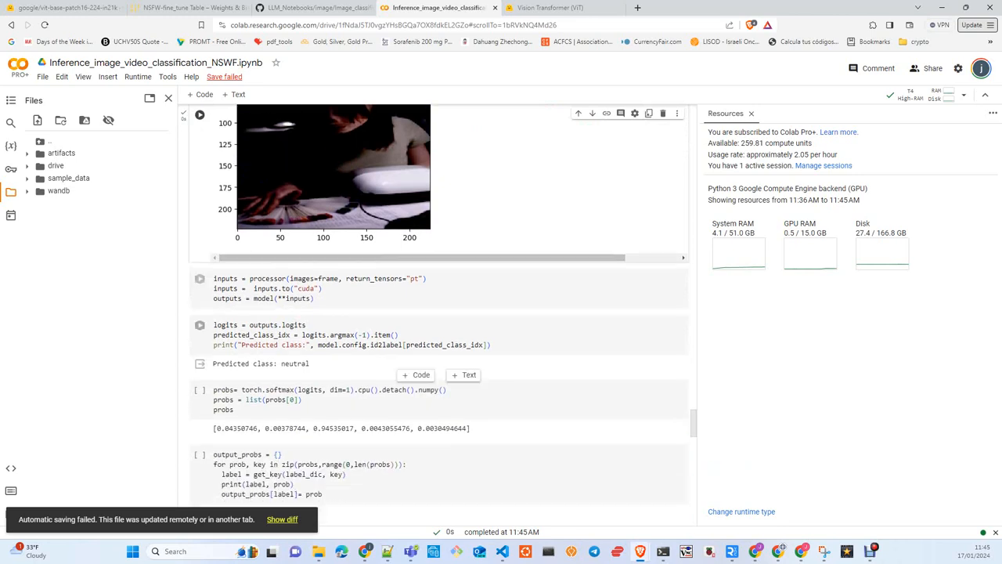
{"action": "scroll", "scroll_direction": "down", "scroll_amount": 3}
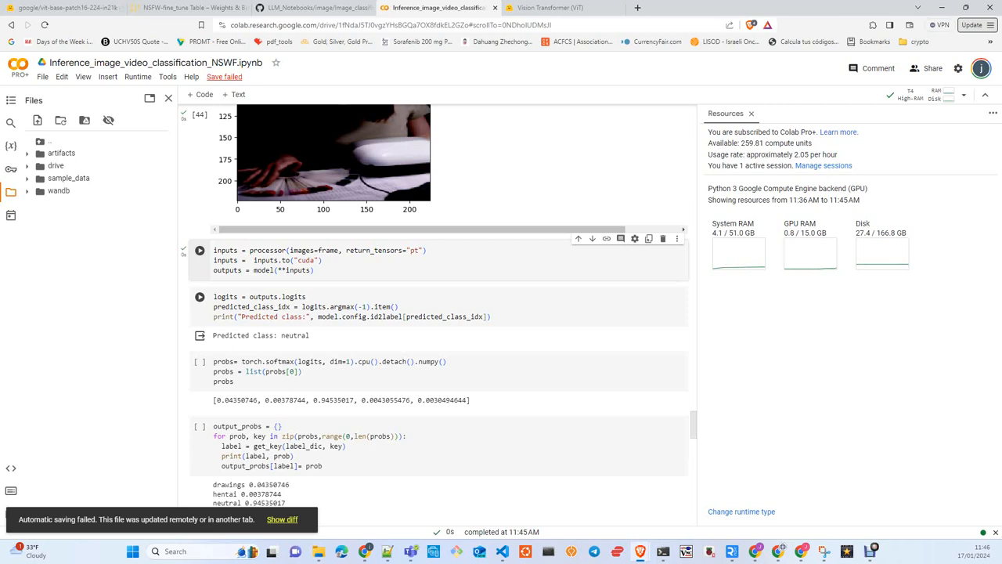
{"action": "left_click", "coordinate": [199, 250]}
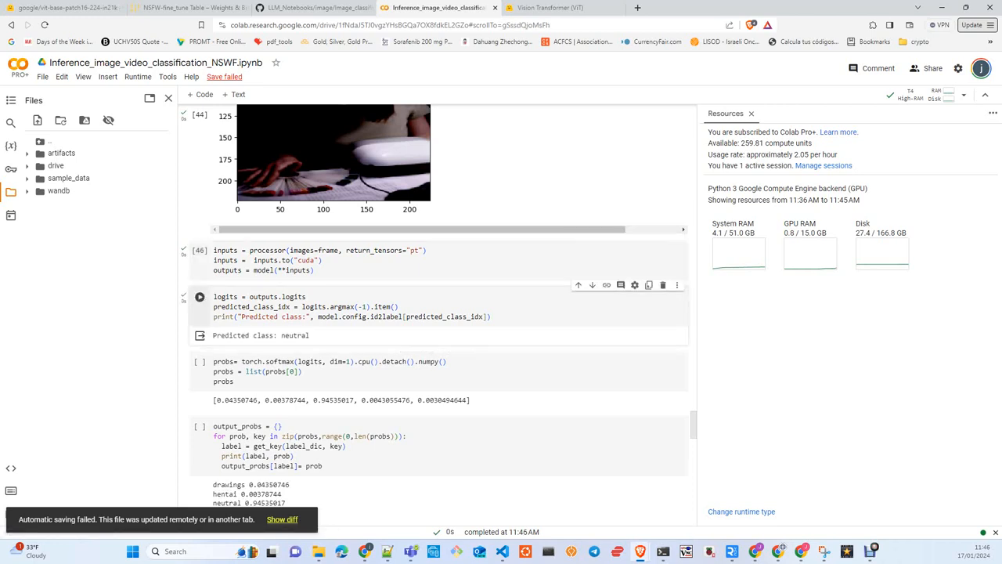
{"action": "scroll", "scroll_direction": "down", "scroll_amount": 3}
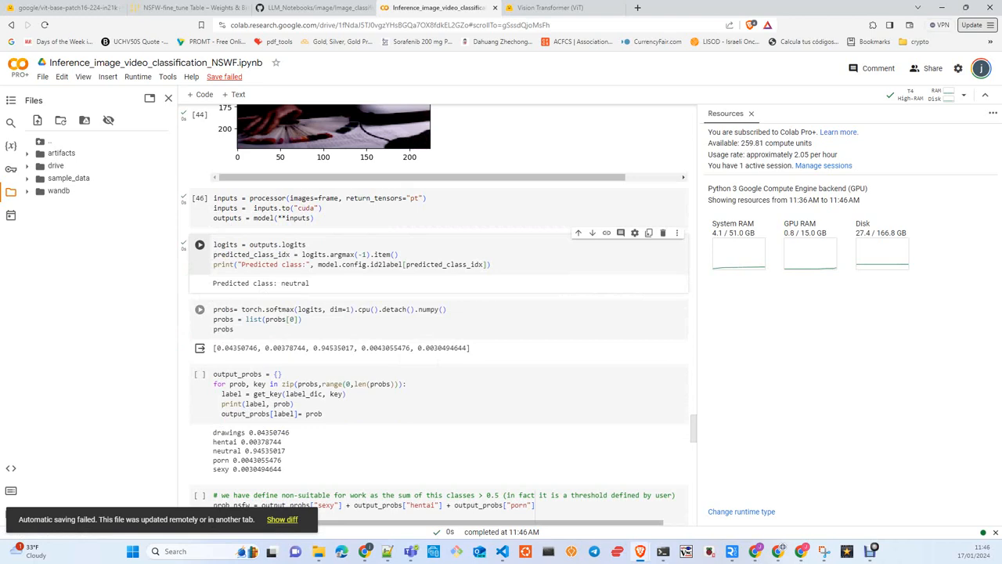
{"action": "left_click", "coordinate": [200, 309]}
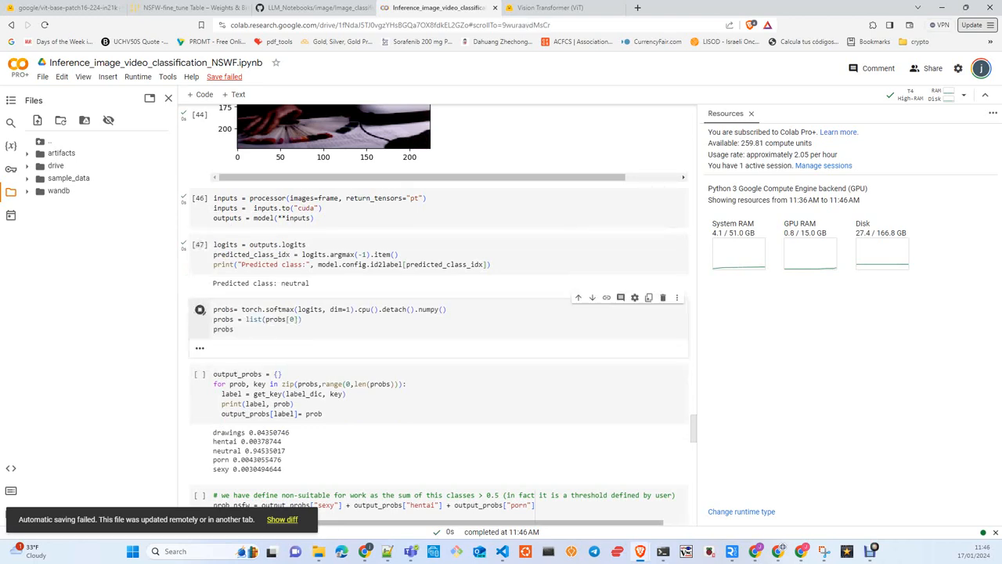
{"action": "scroll", "scroll_direction": "down", "scroll_amount": 3}
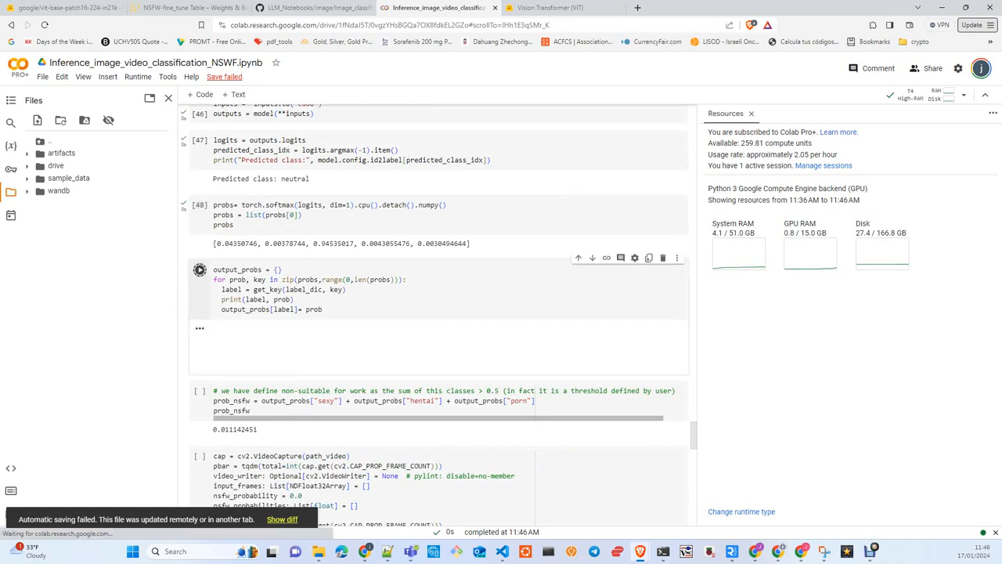
{"action": "left_click", "coordinate": [200, 269]}
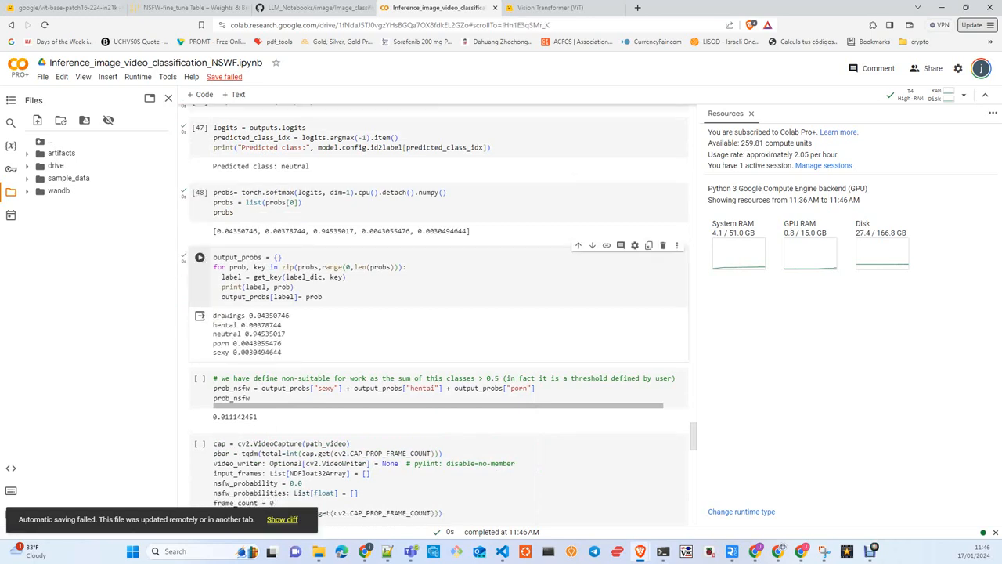
{"action": "scroll", "scroll_direction": "down", "scroll_amount": 3}
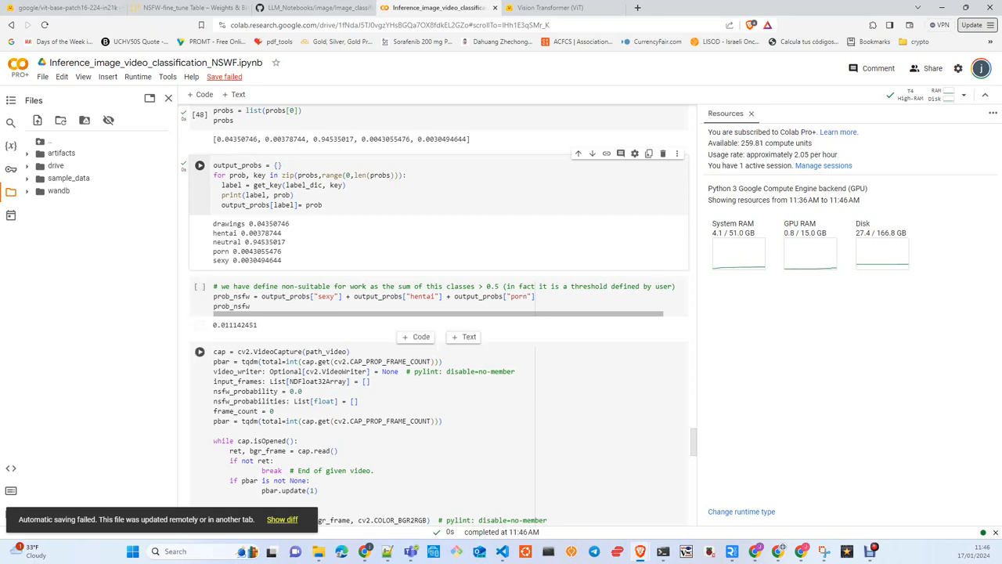
{"action": "scroll", "scroll_direction": "down", "scroll_amount": 3}
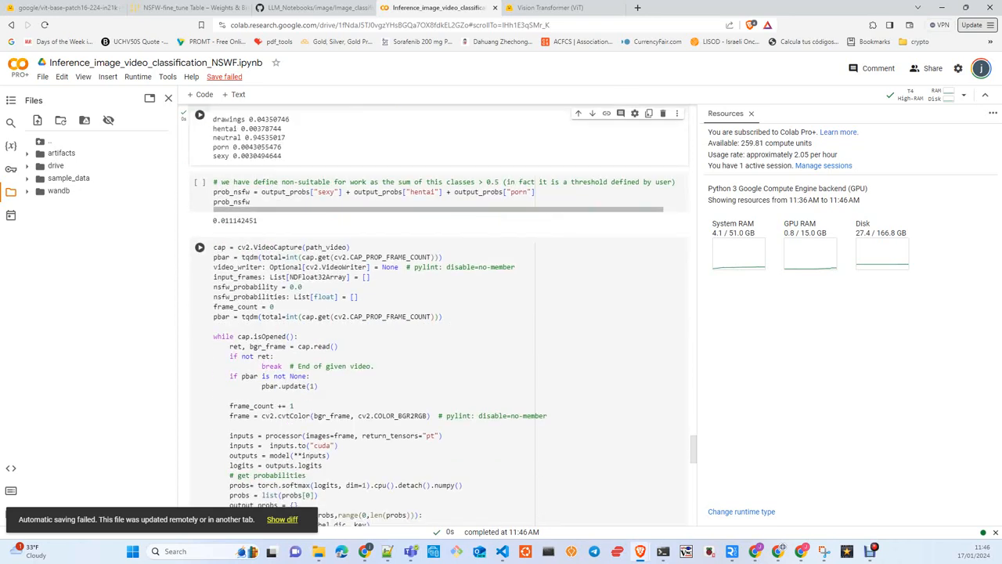
{"action": "scroll", "scroll_direction": "down", "scroll_amount": 3}
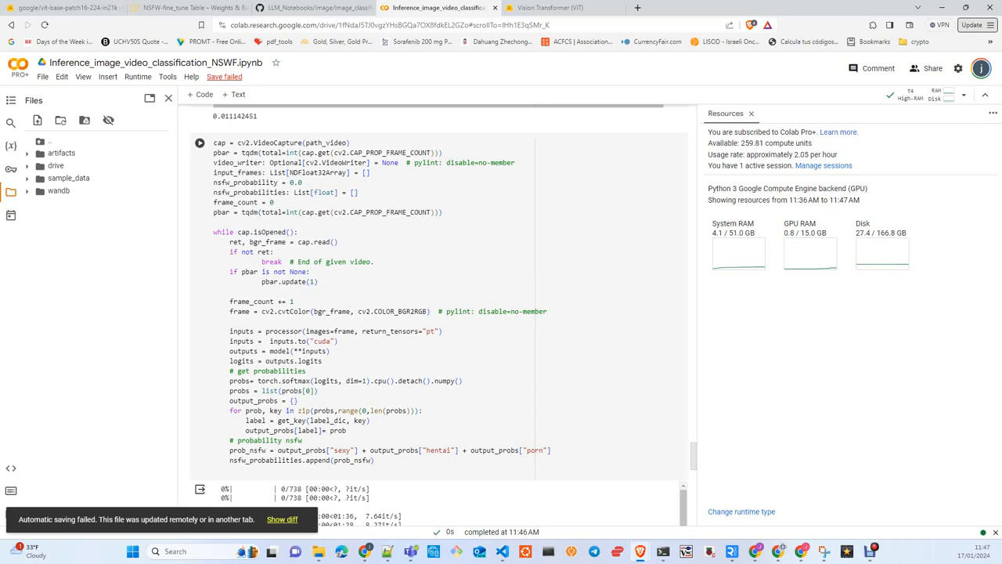
{"action": "double_click", "coordinate": [266, 242]}
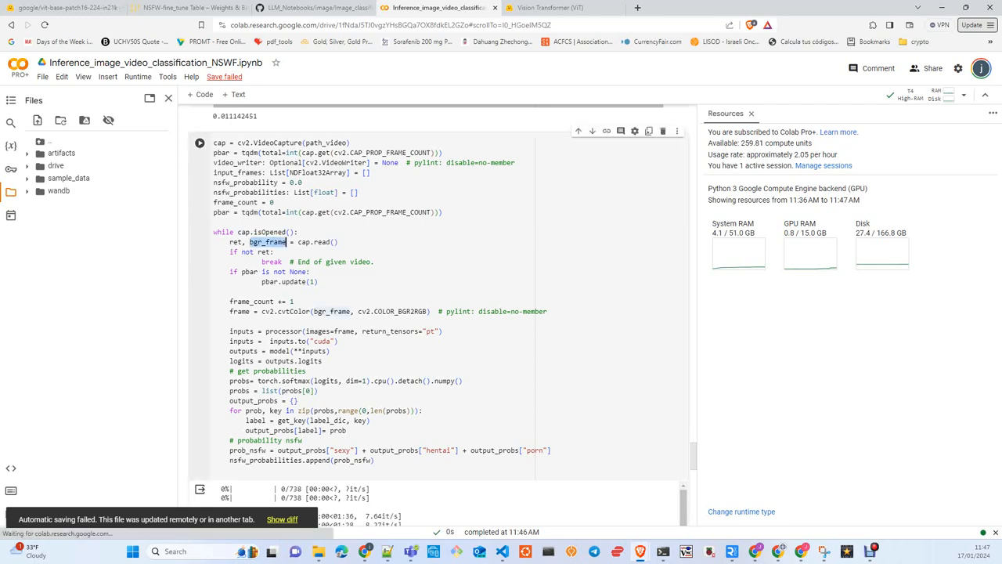
{"action": "double_click", "coordinate": [234, 241]}
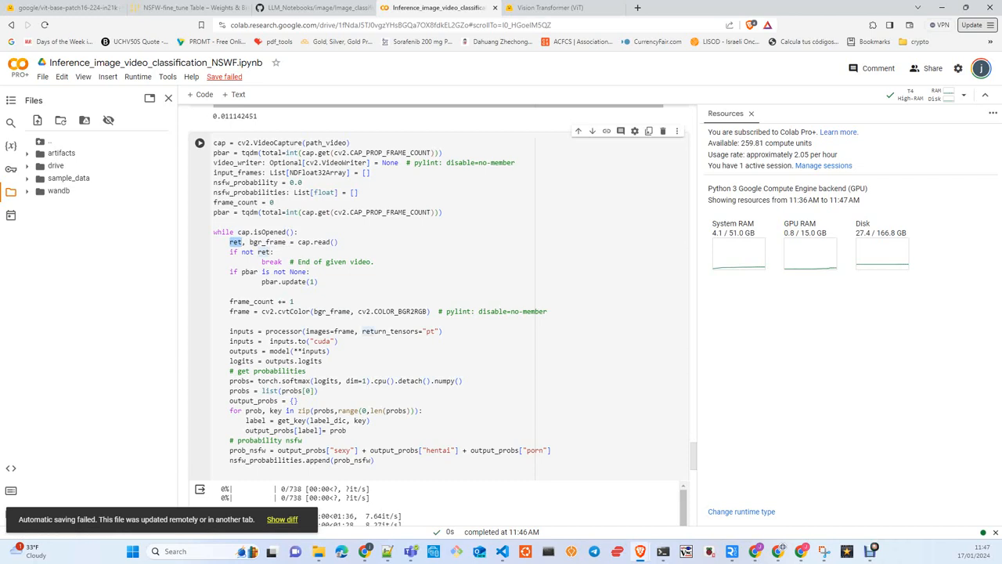
{"action": "scroll", "scroll_direction": "down", "scroll_amount": 3}
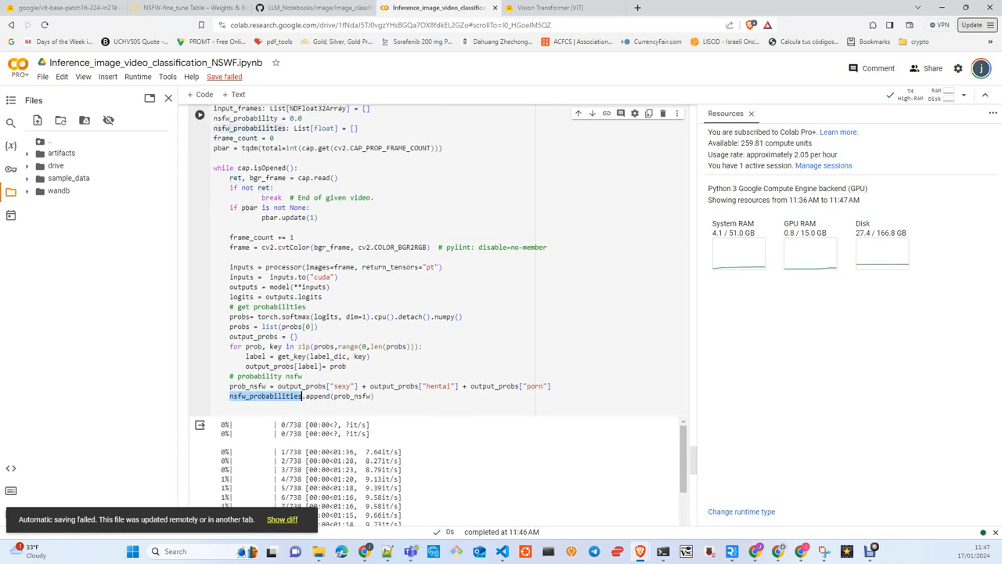
Step: Scroll through the 738/738 inference output, the 0.008 mean NSFW probability, and W&B sync
{"action": "scroll", "scroll_direction": "down", "scroll_amount": 3}
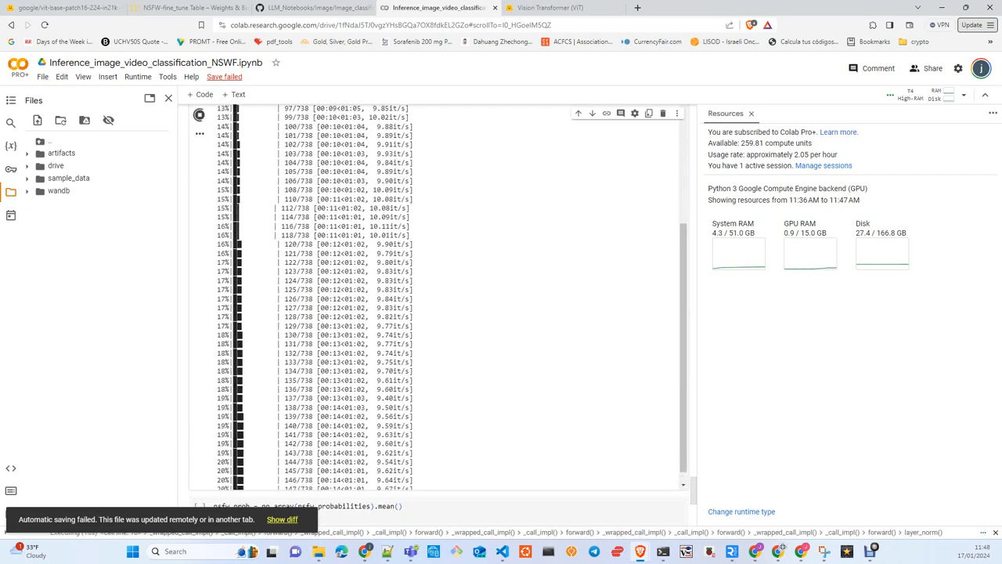
{"action": "scroll", "scroll_direction": "down", "scroll_amount": 3}
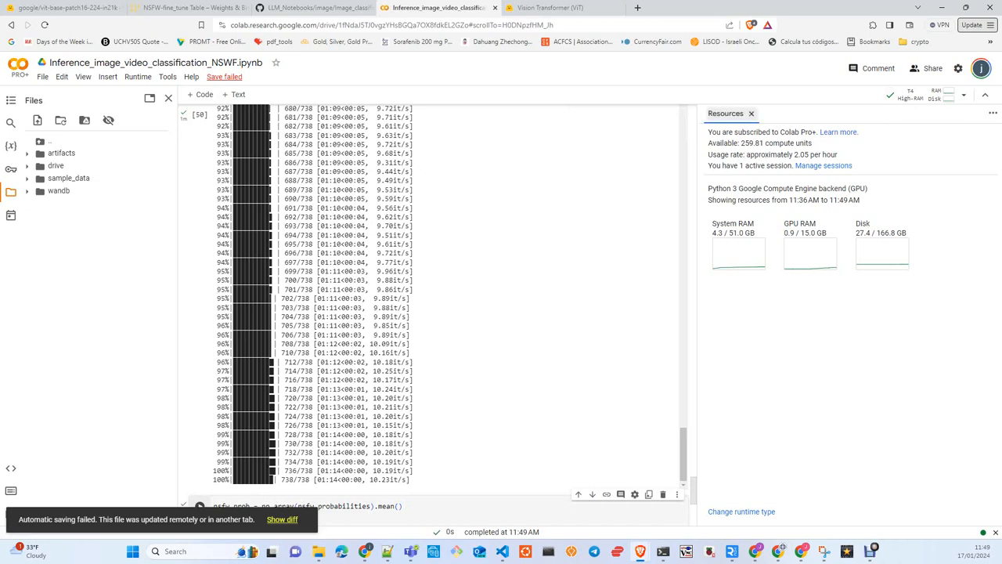
{"action": "scroll", "scroll_direction": "down", "scroll_amount": 3}
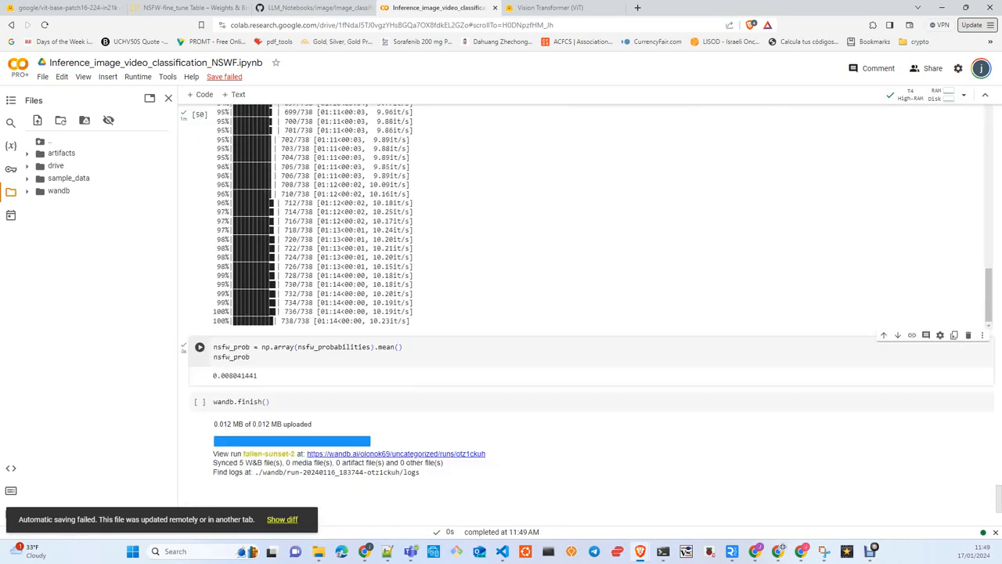